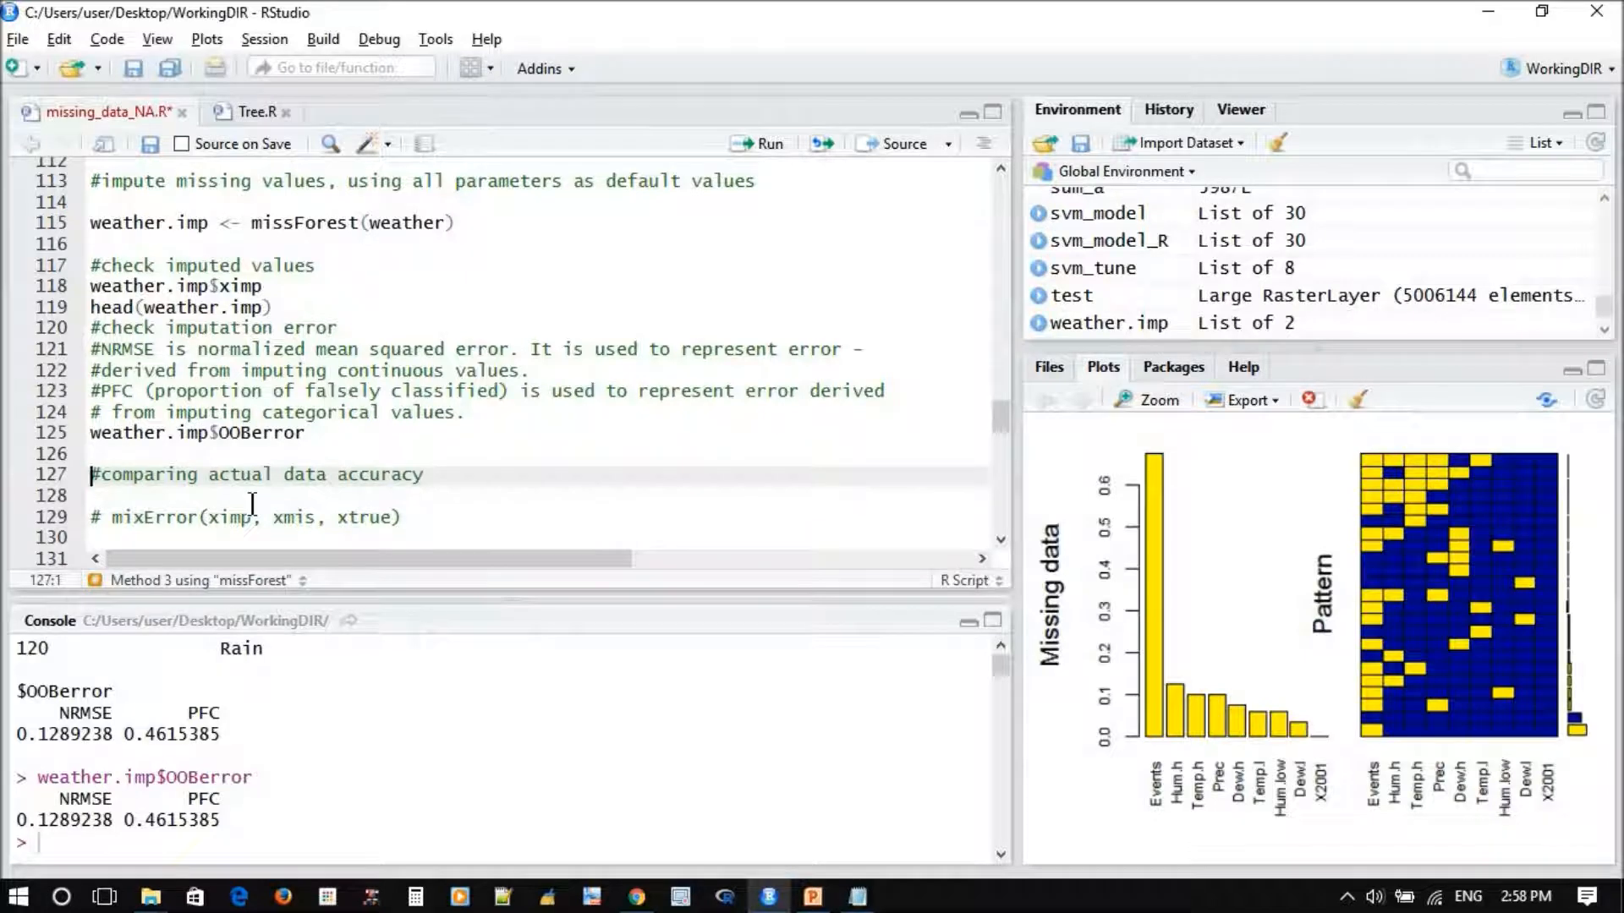
# Scroll down the script to the View(weather.imp$ximp) line near line 139
pyautogui.scroll(-3)
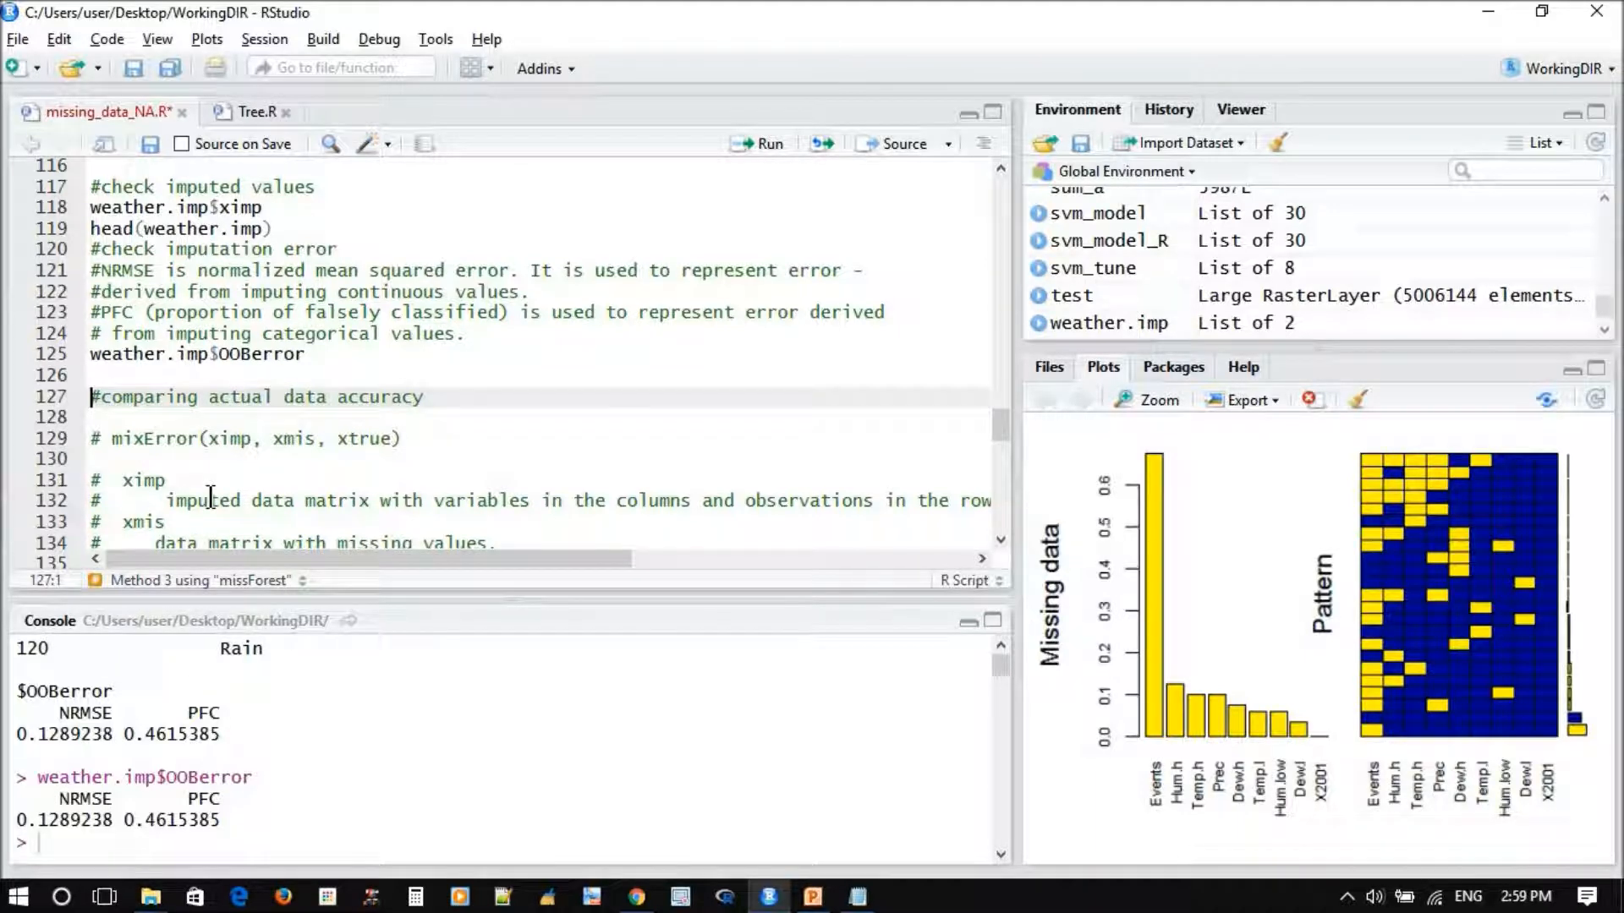
pyautogui.moveTo(210, 690)
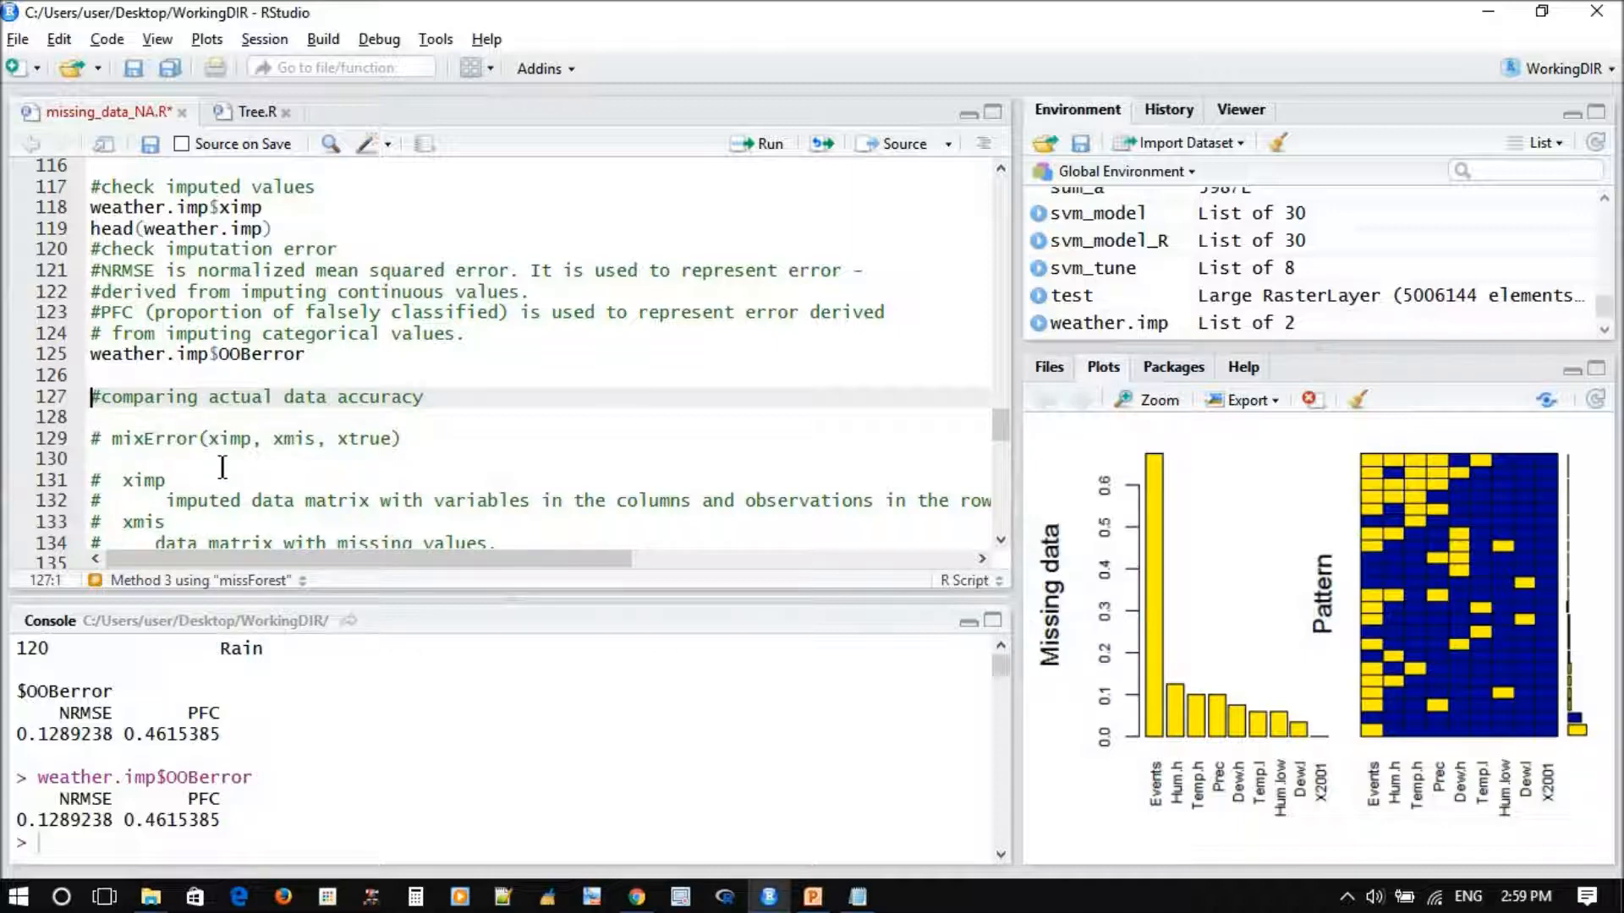
pyautogui.moveTo(119, 440)
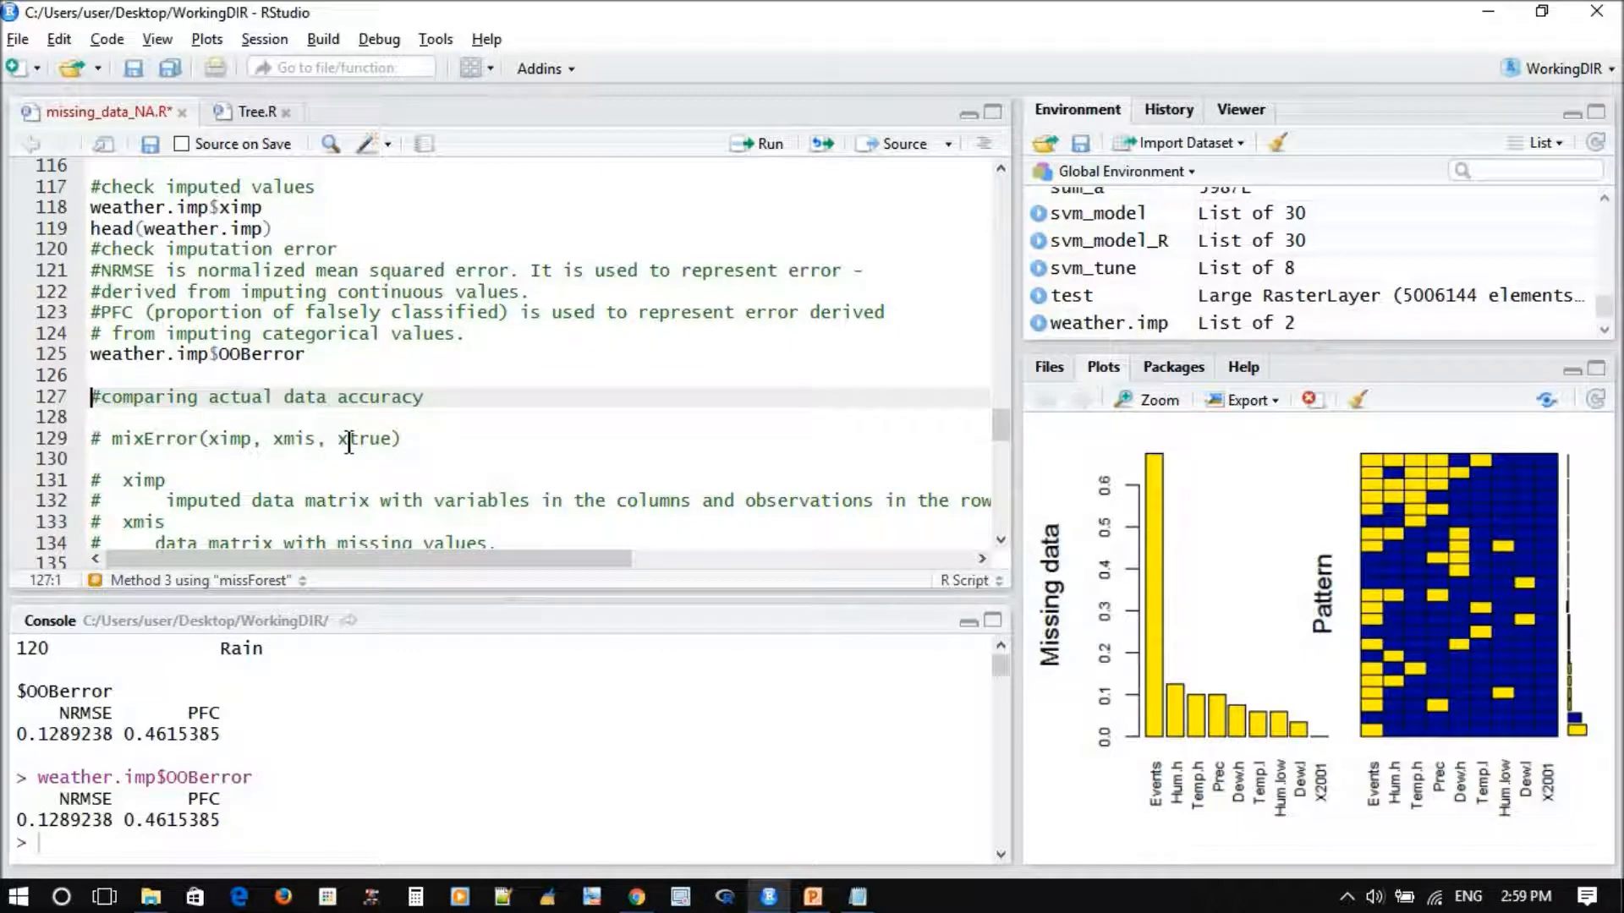
pyautogui.moveTo(382, 440)
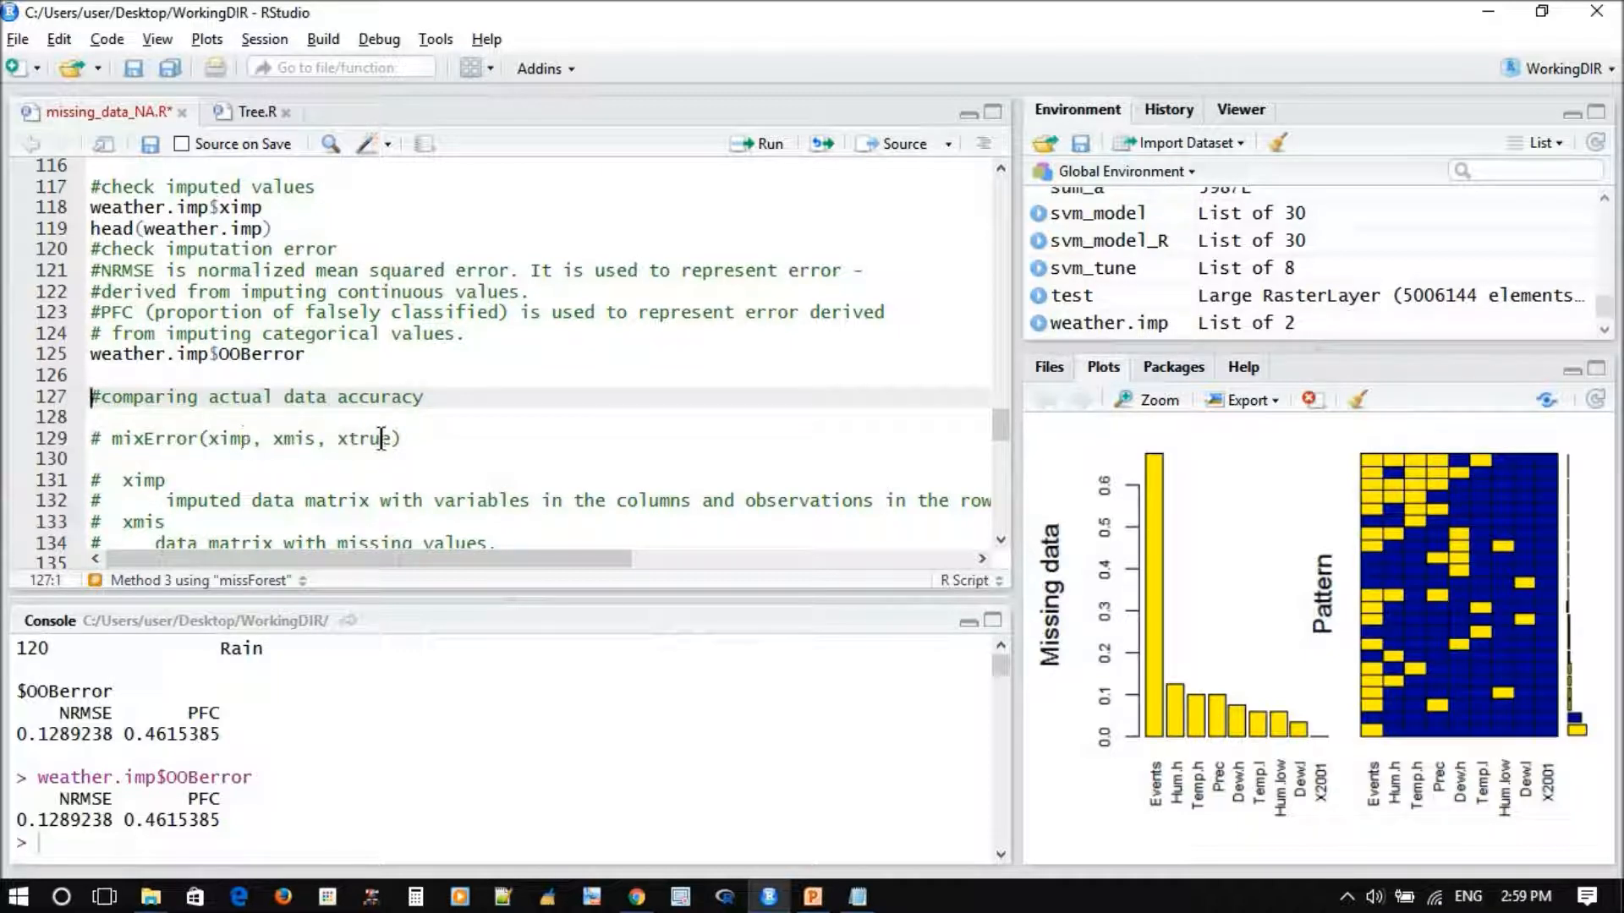
pyautogui.scroll(-3)
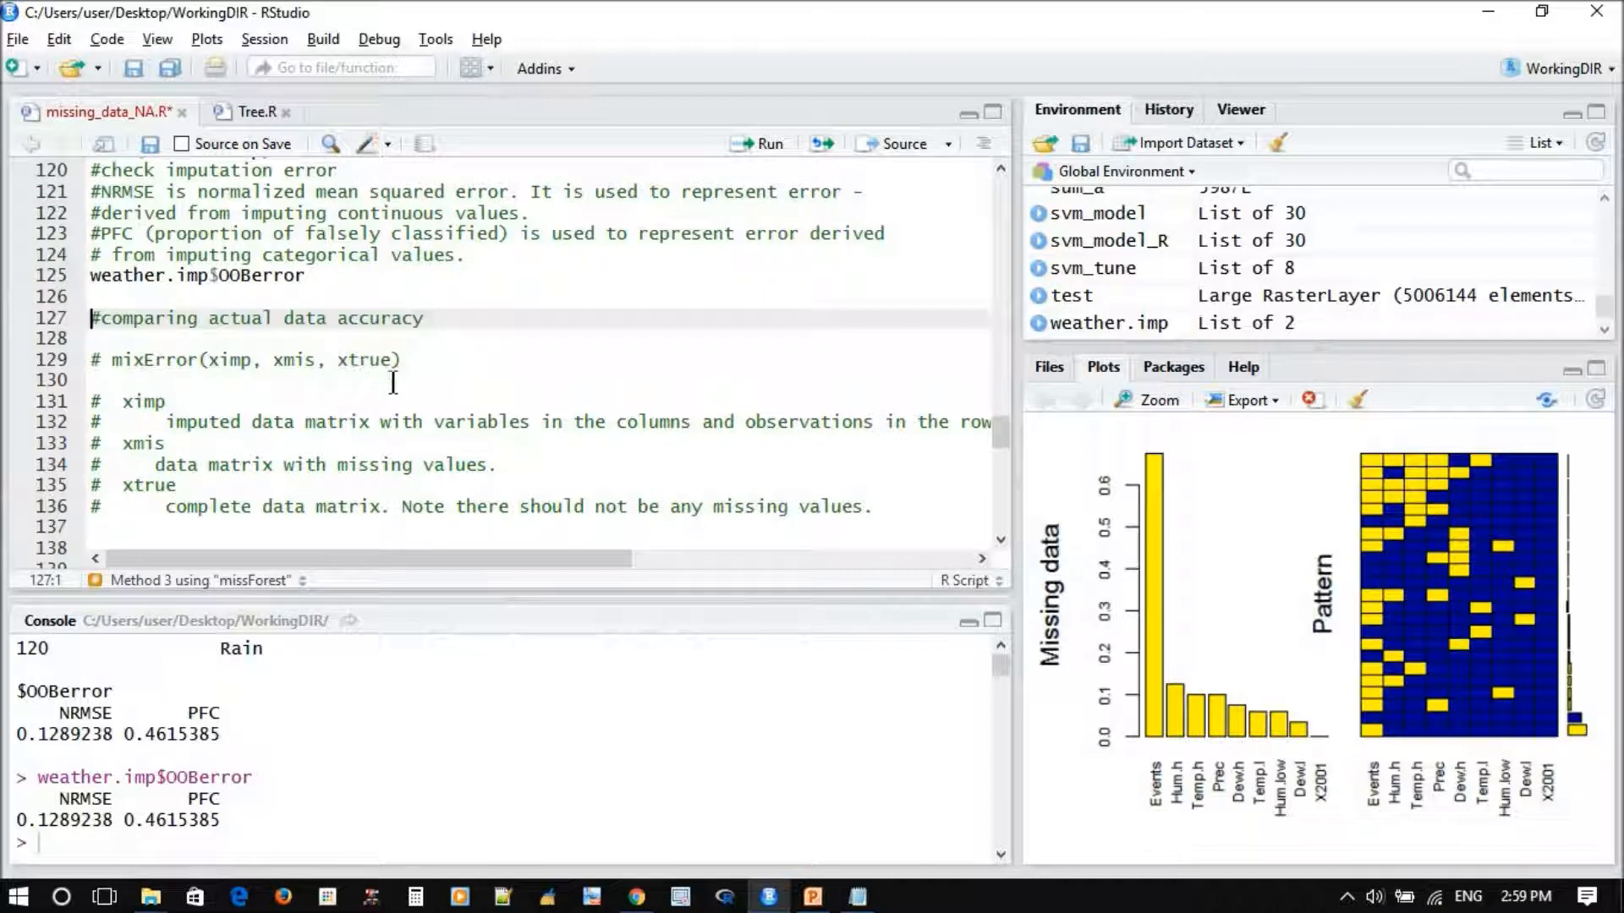
pyautogui.moveTo(301, 467)
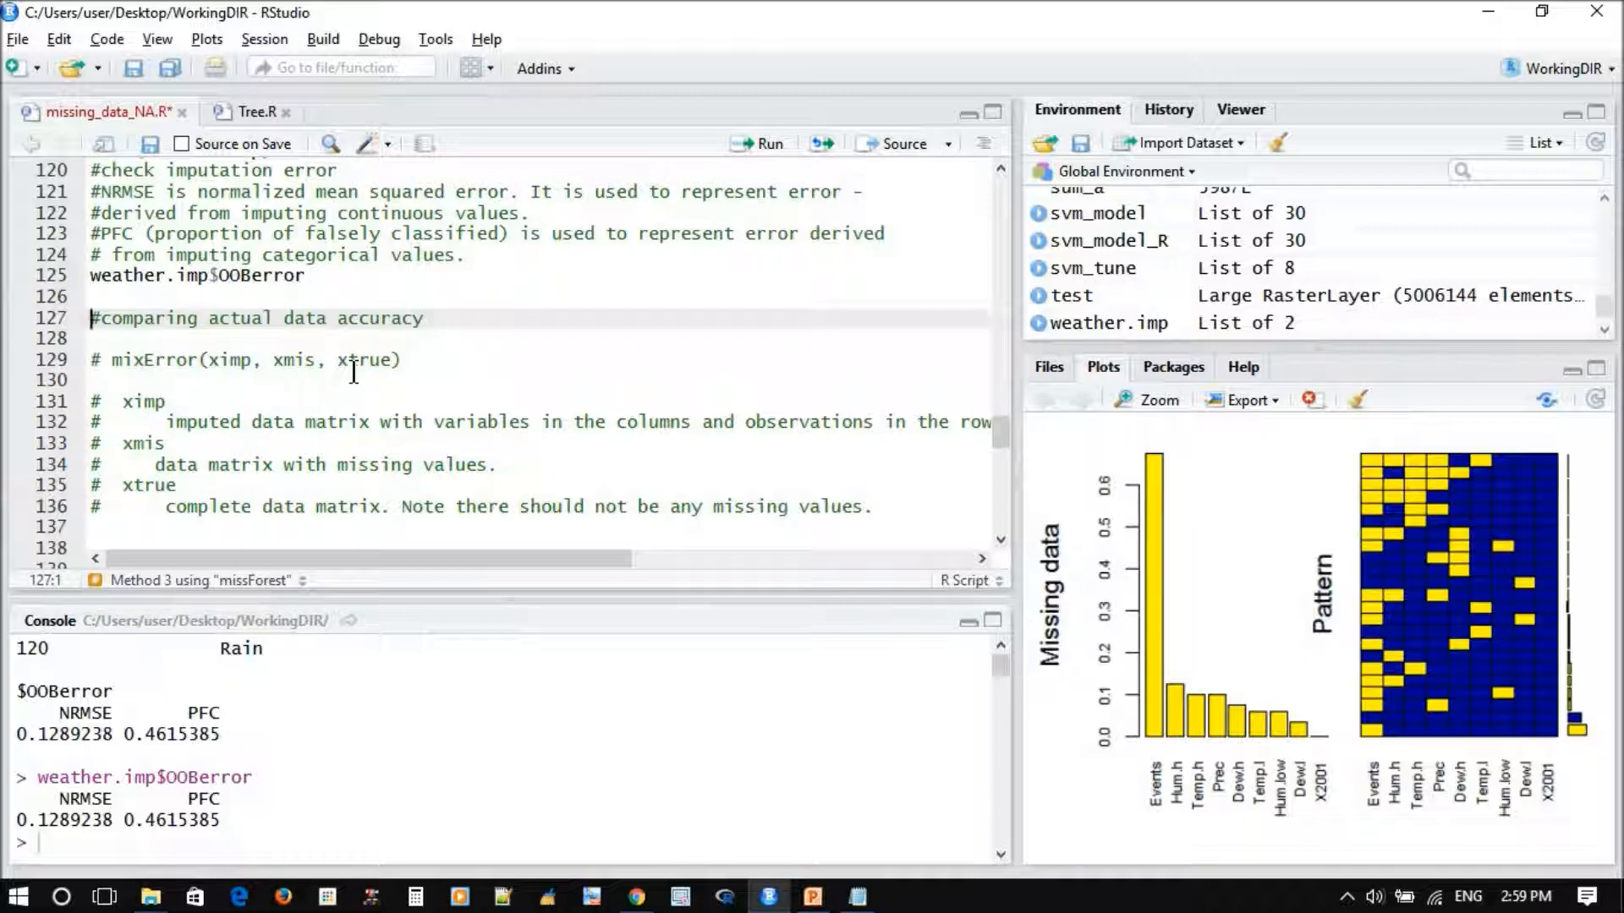
pyautogui.moveTo(327, 355)
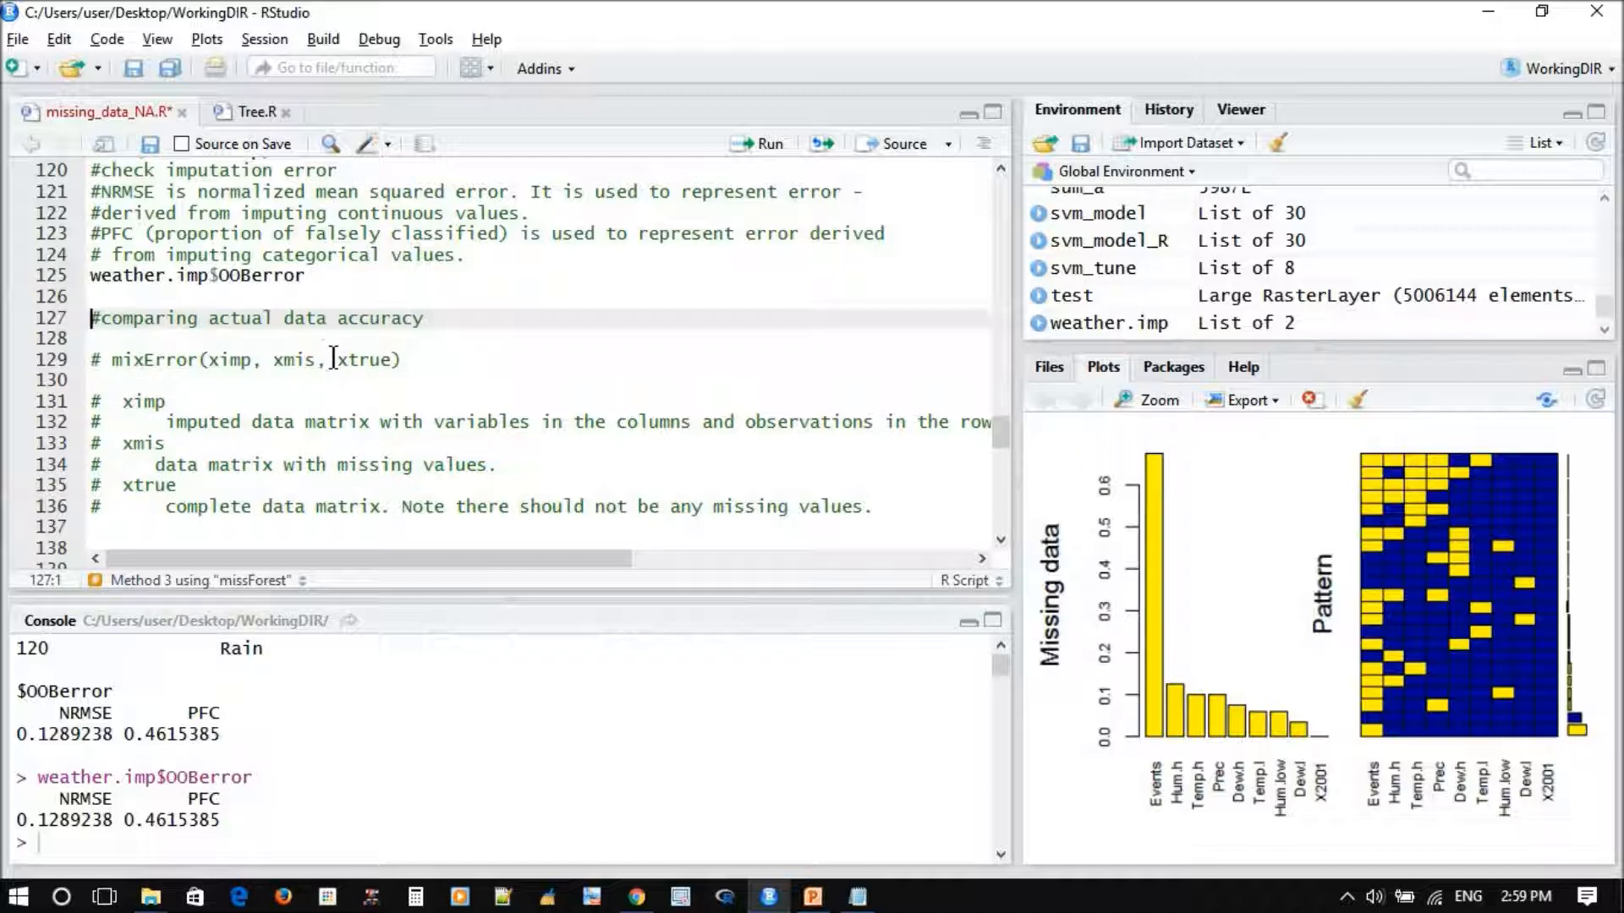
pyautogui.moveTo(359, 369)
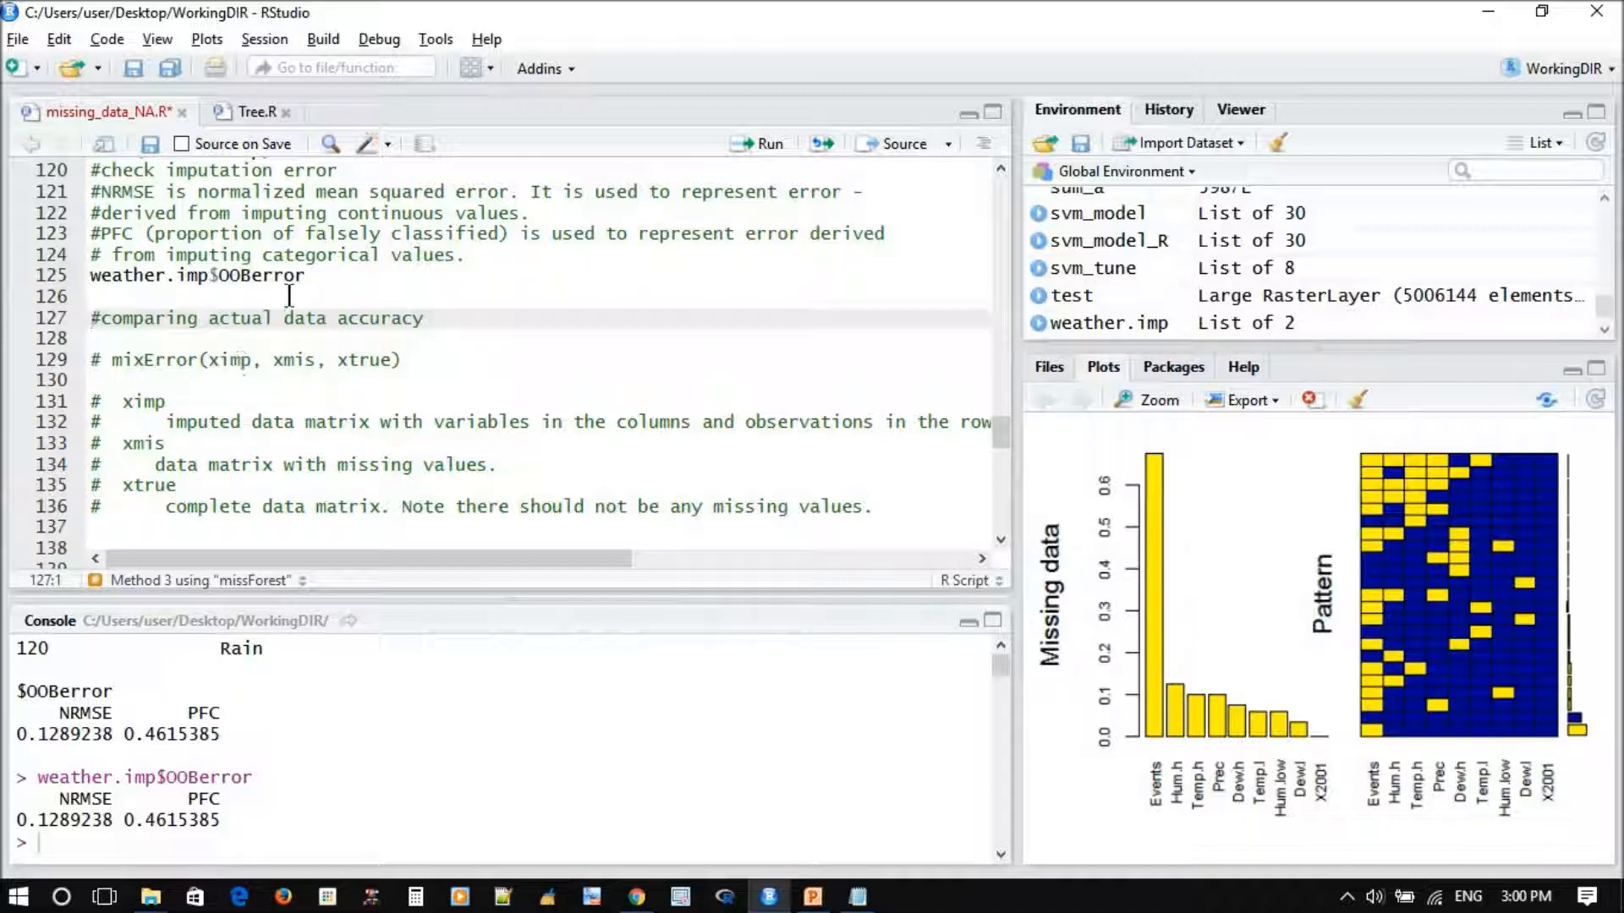
pyautogui.scroll(-3)
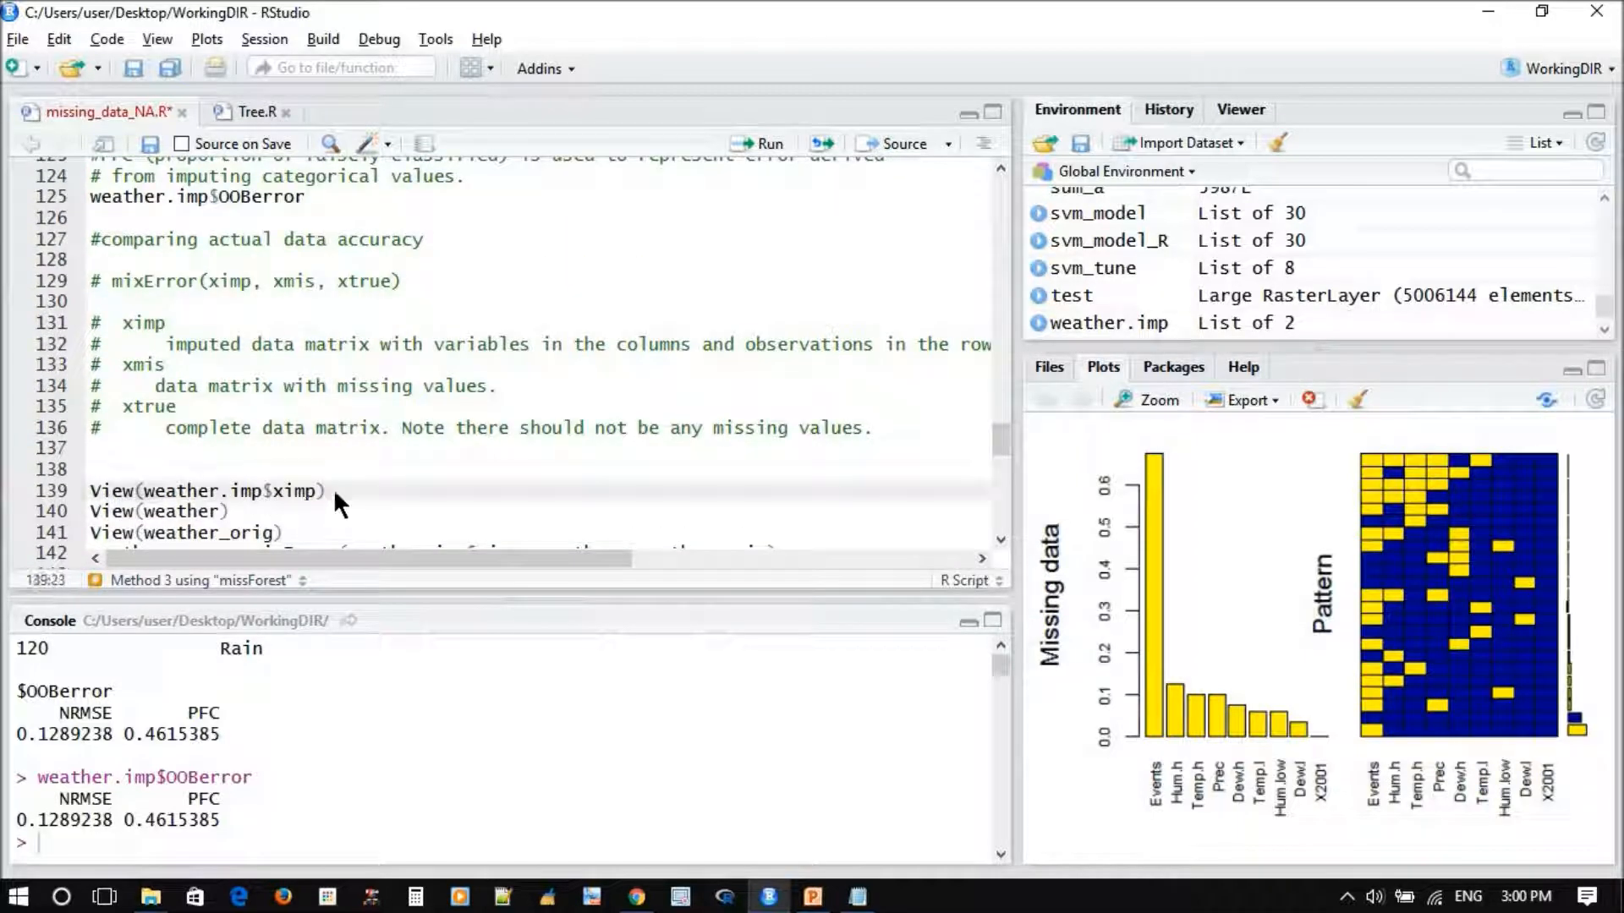
pyautogui.moveTo(582, 284)
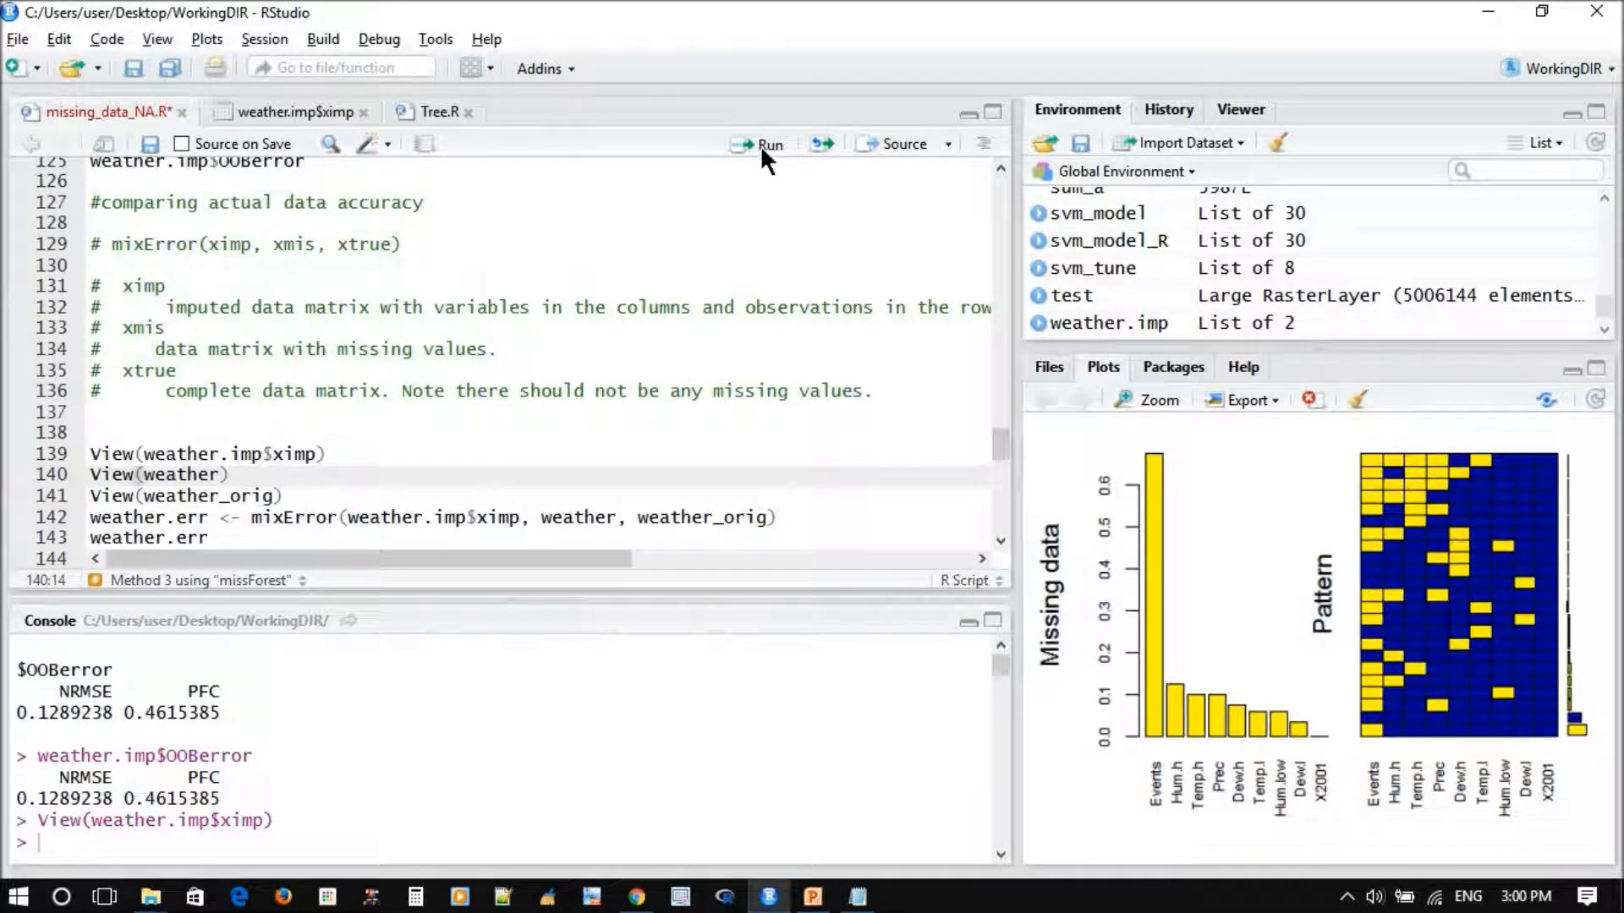
# View the weather data with missing values alongside the imputed weather matrix
pyautogui.click(758, 144)
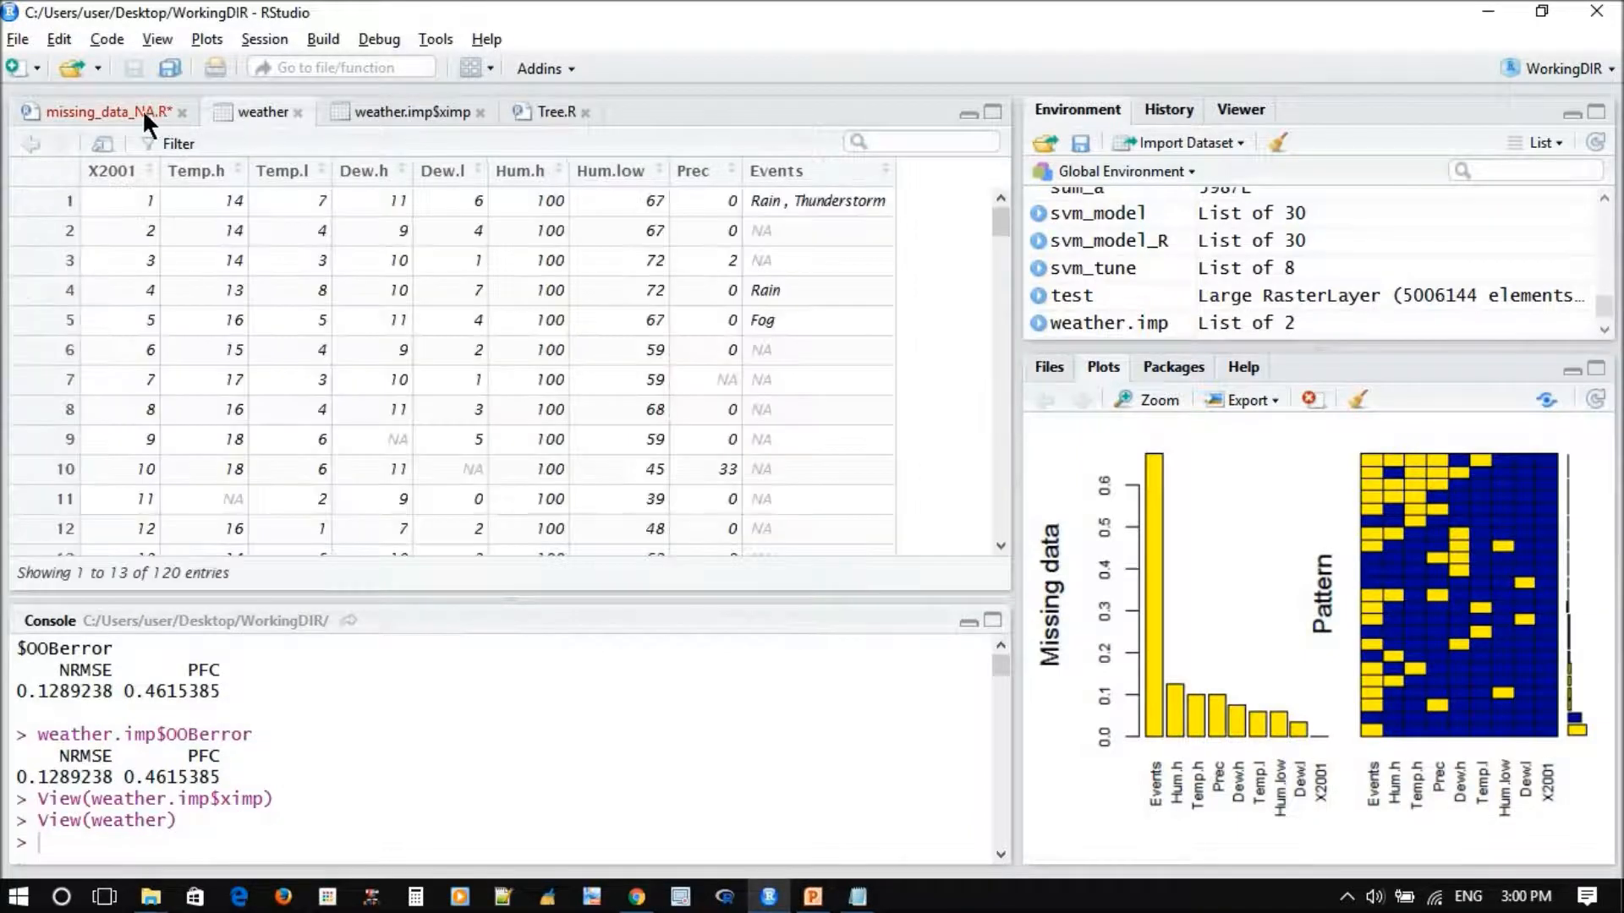
pyautogui.click(108, 112)
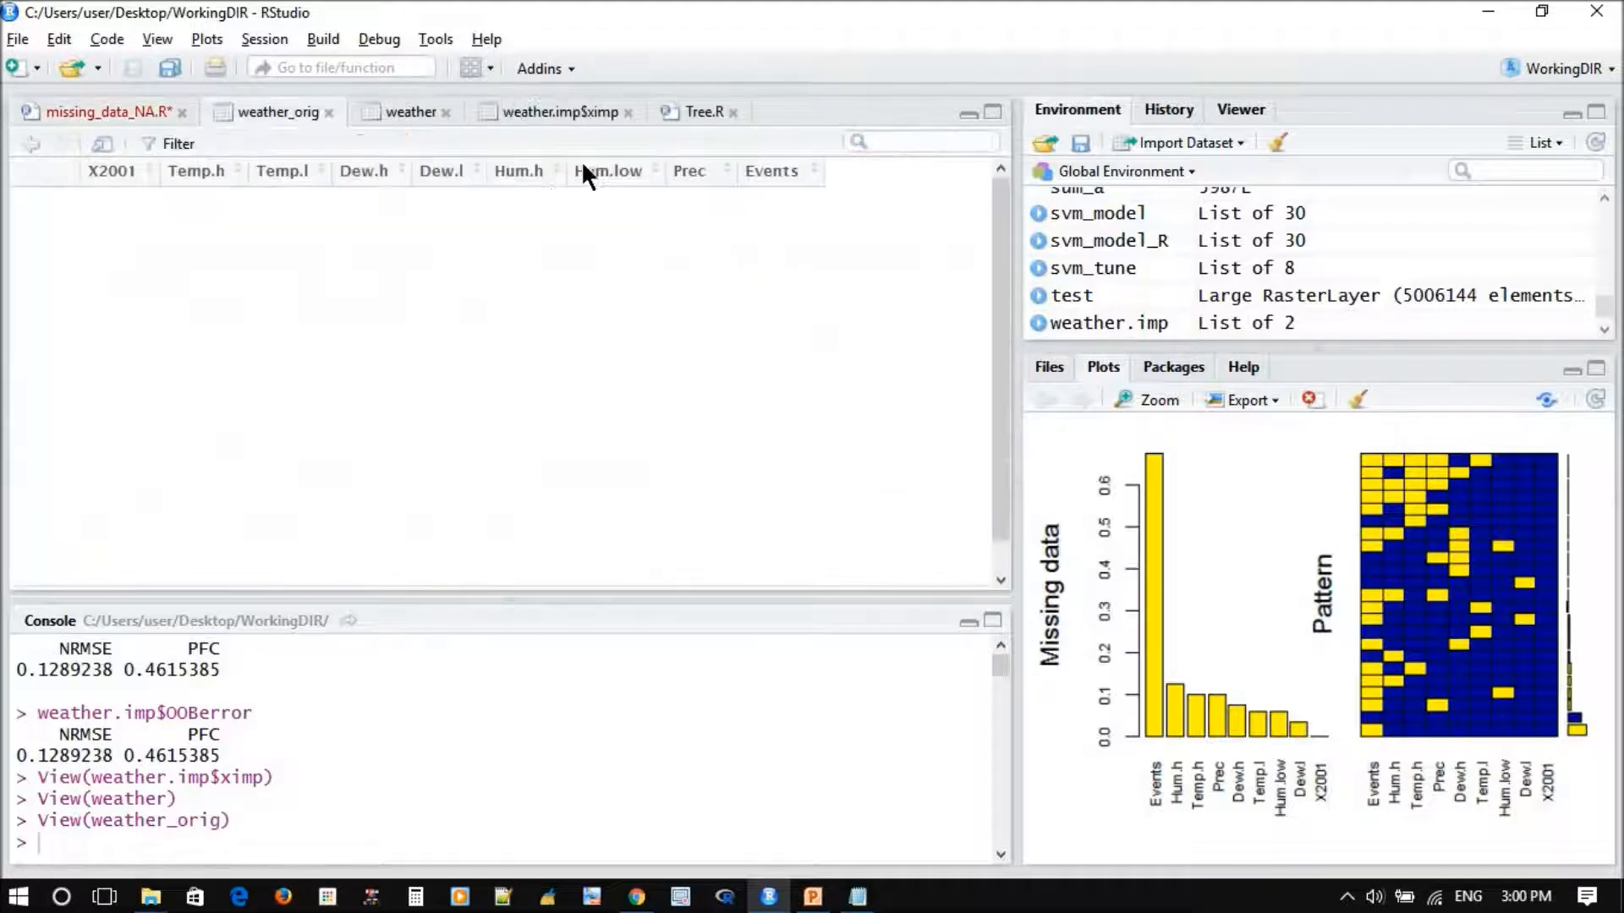
pyautogui.click(409, 112)
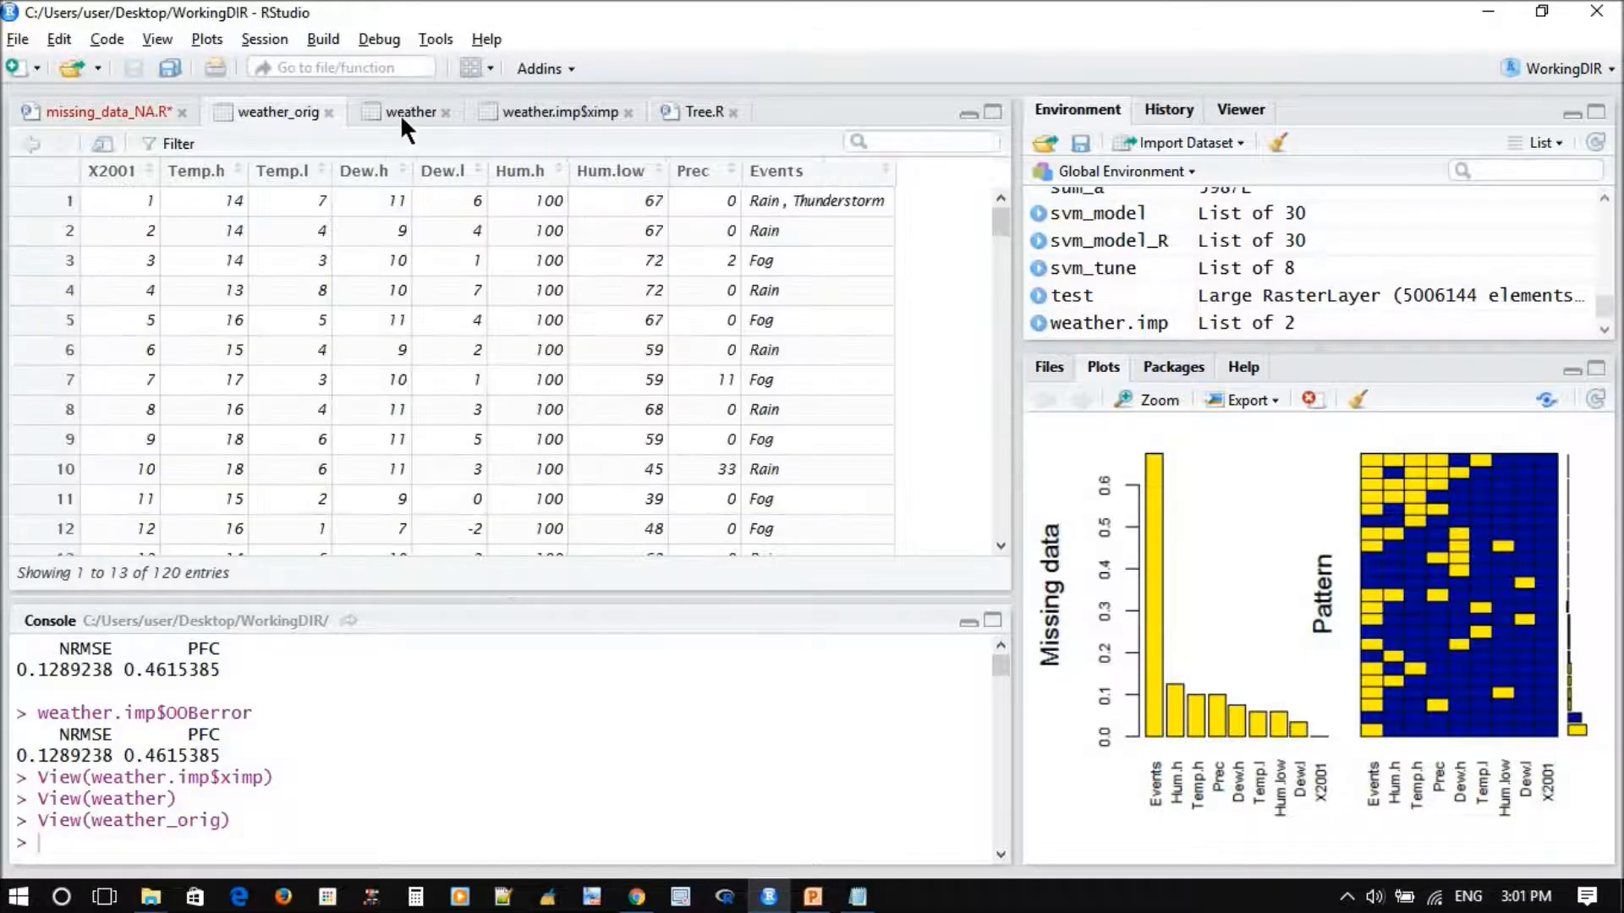
pyautogui.moveTo(549, 122)
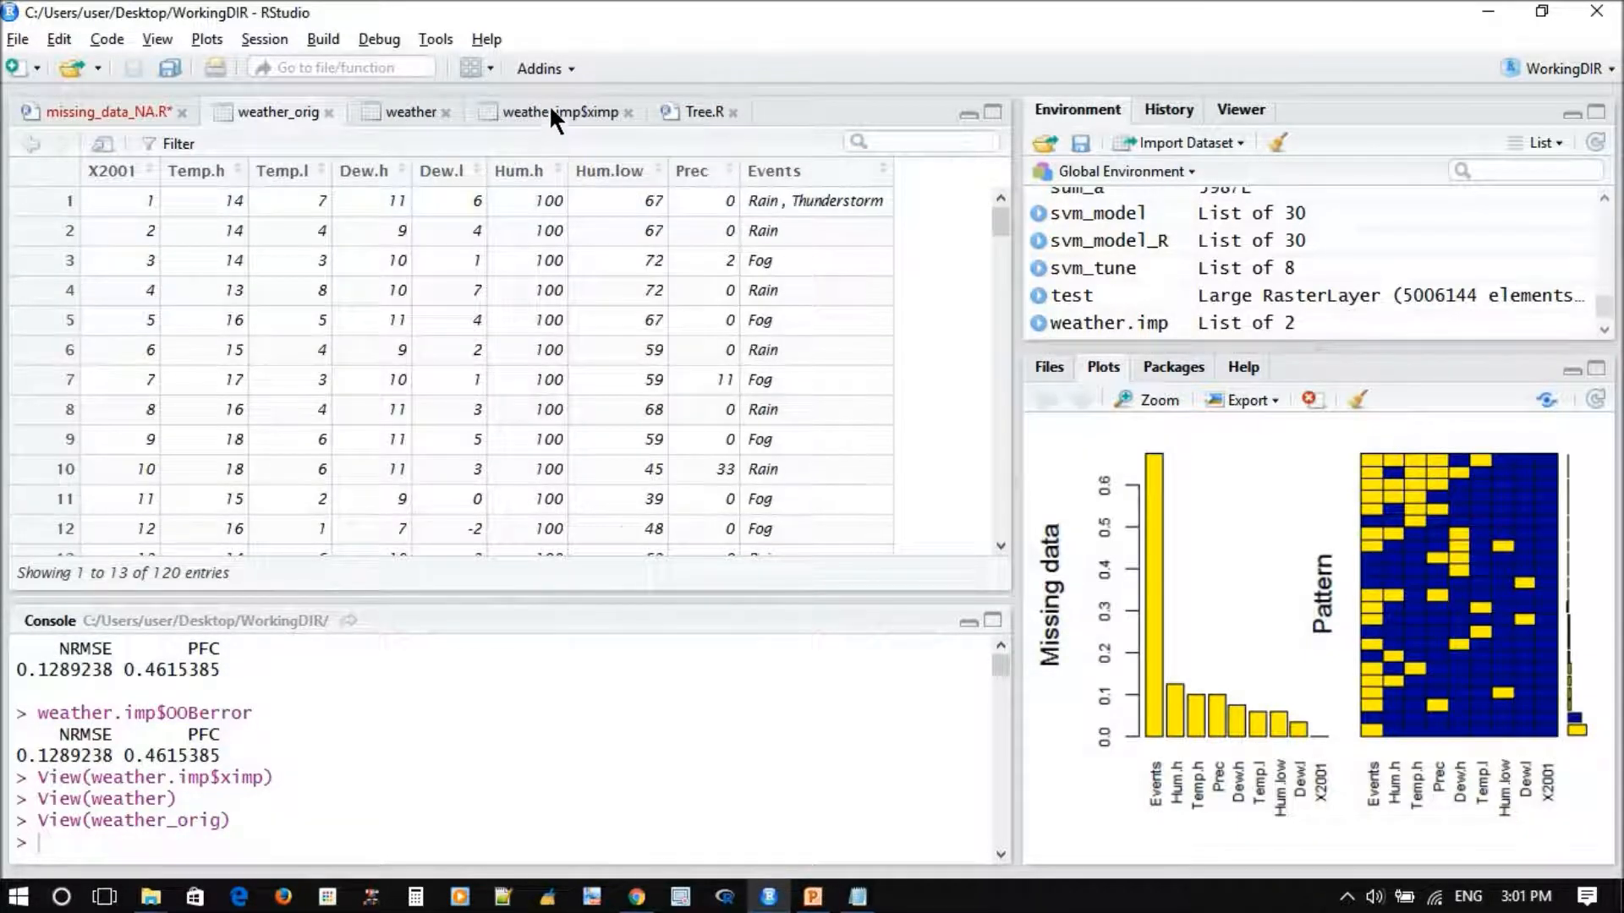
pyautogui.click(551, 111)
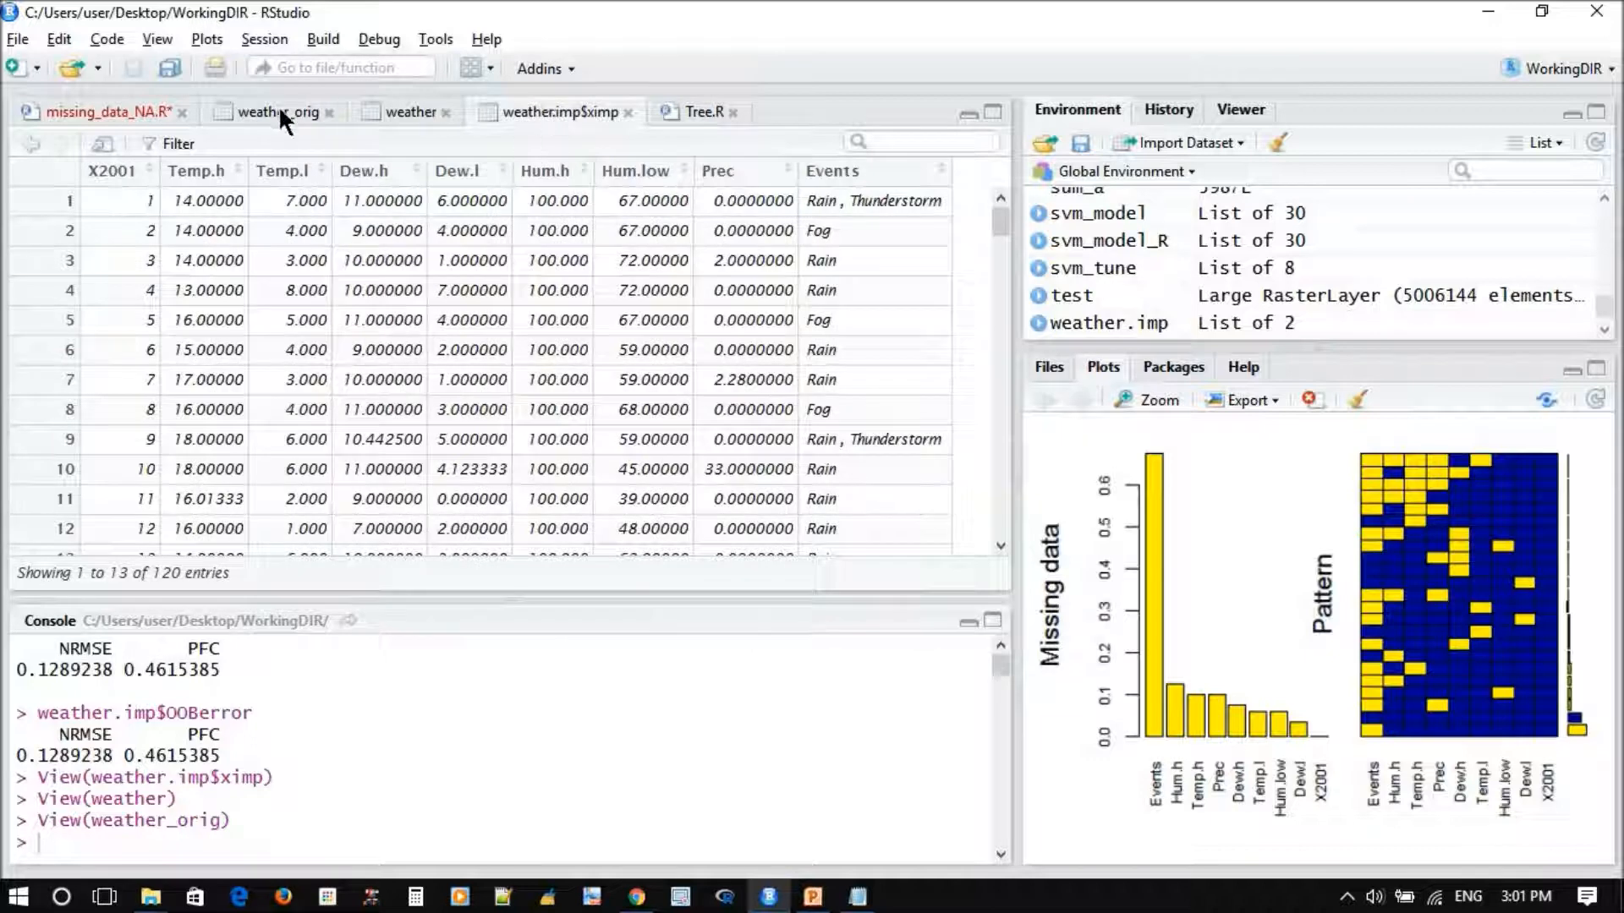
# Compare weather_orig against the imputed matrix, then return to missing_data_NA.R
pyautogui.click(270, 111)
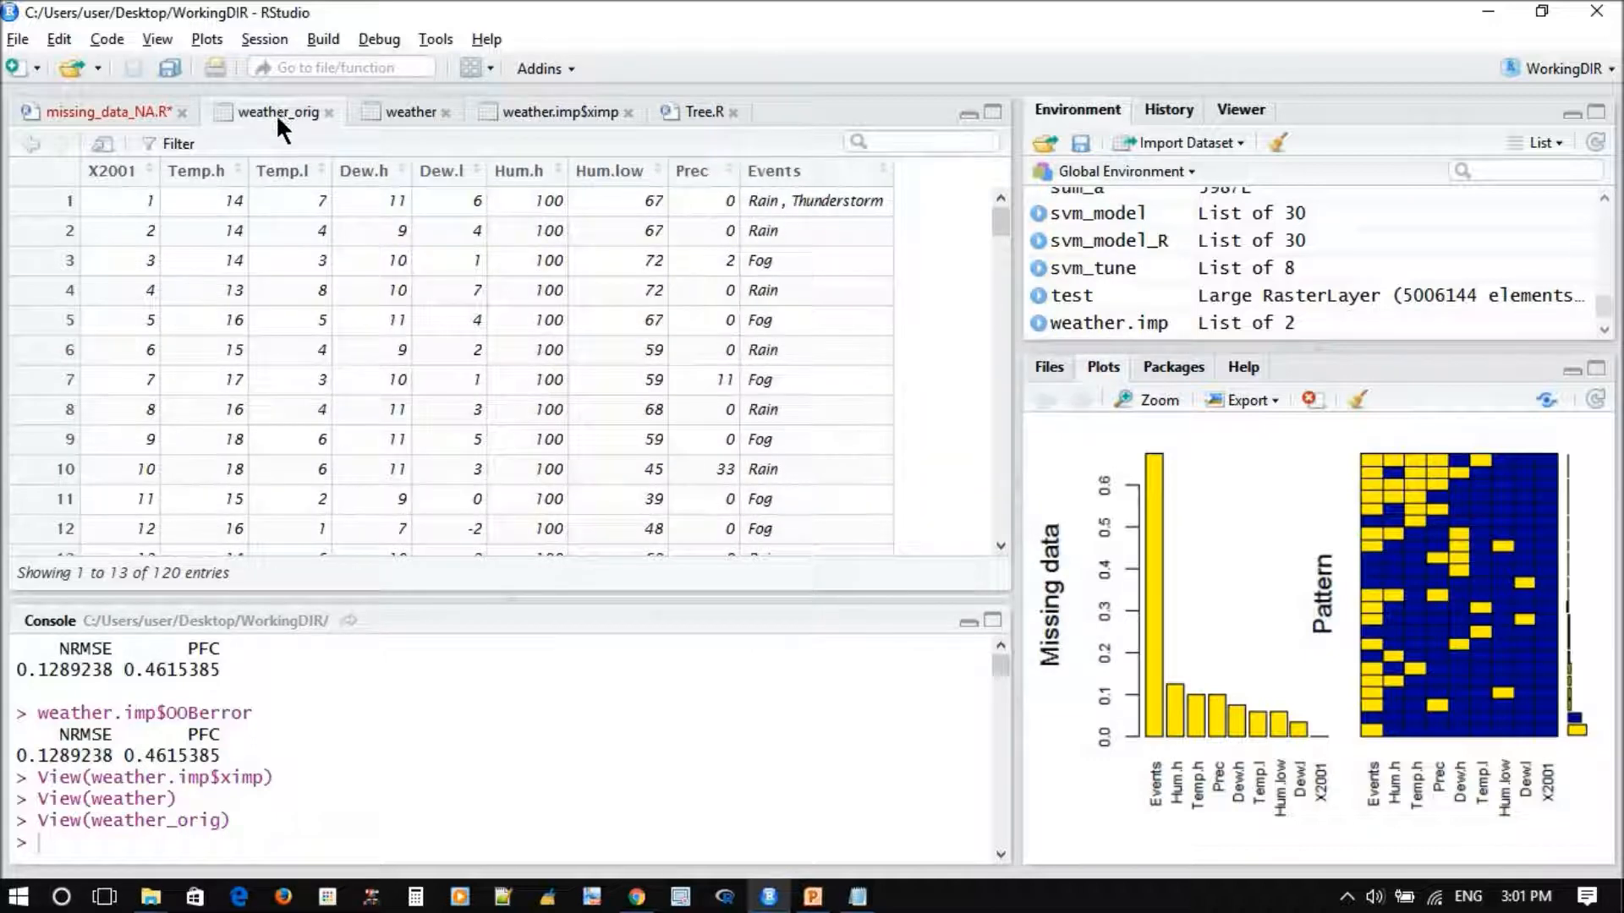
pyautogui.click(552, 112)
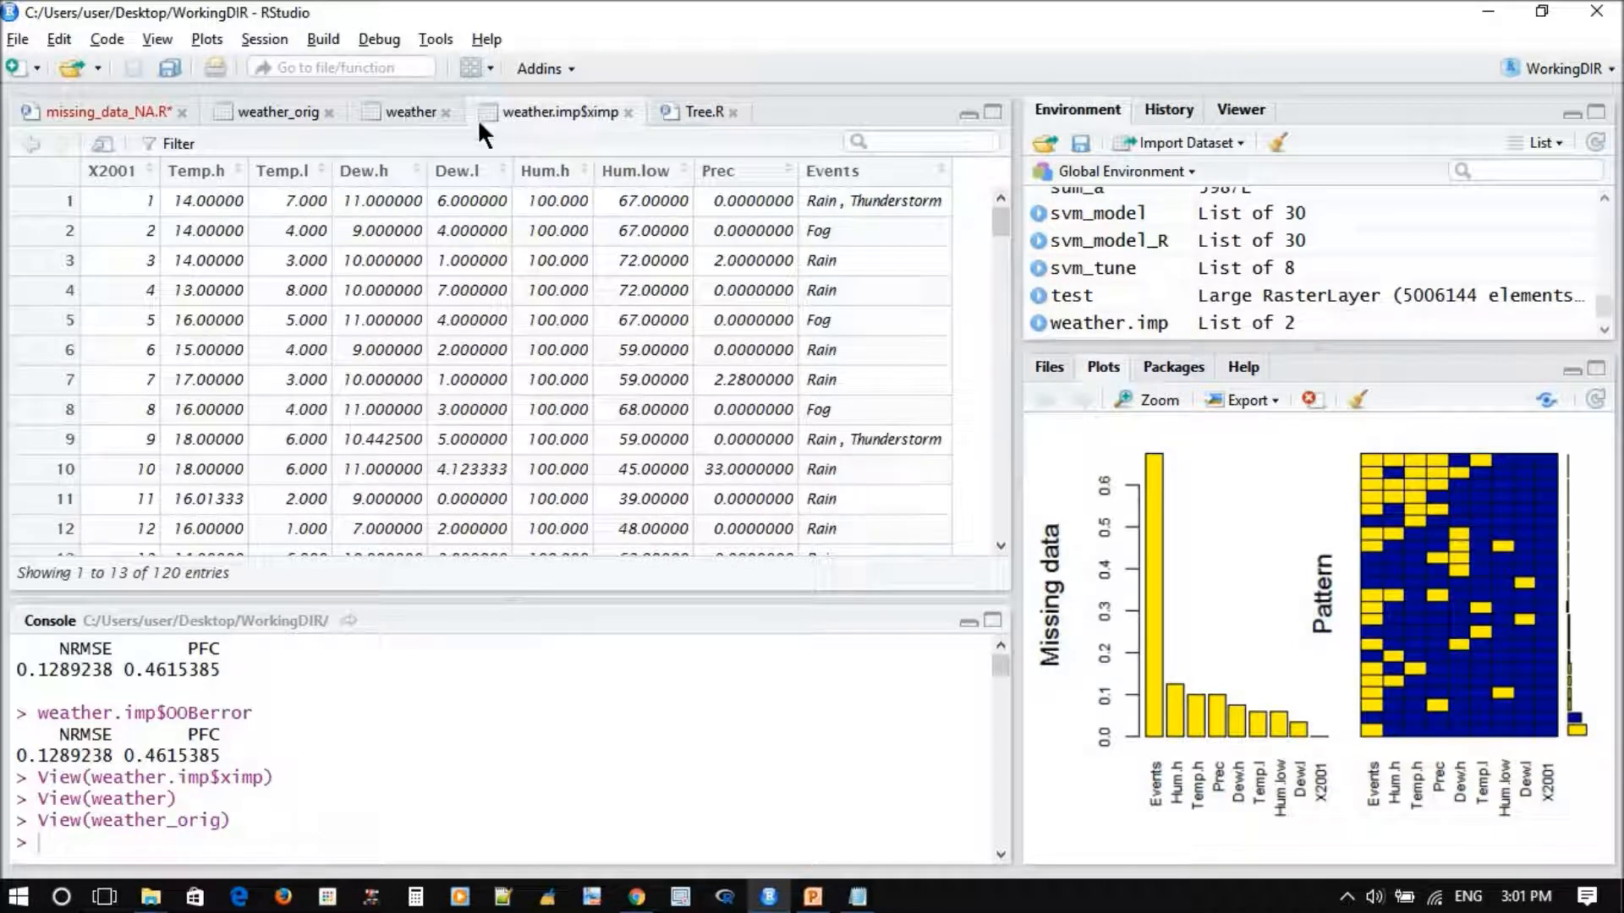
pyautogui.click(102, 111)
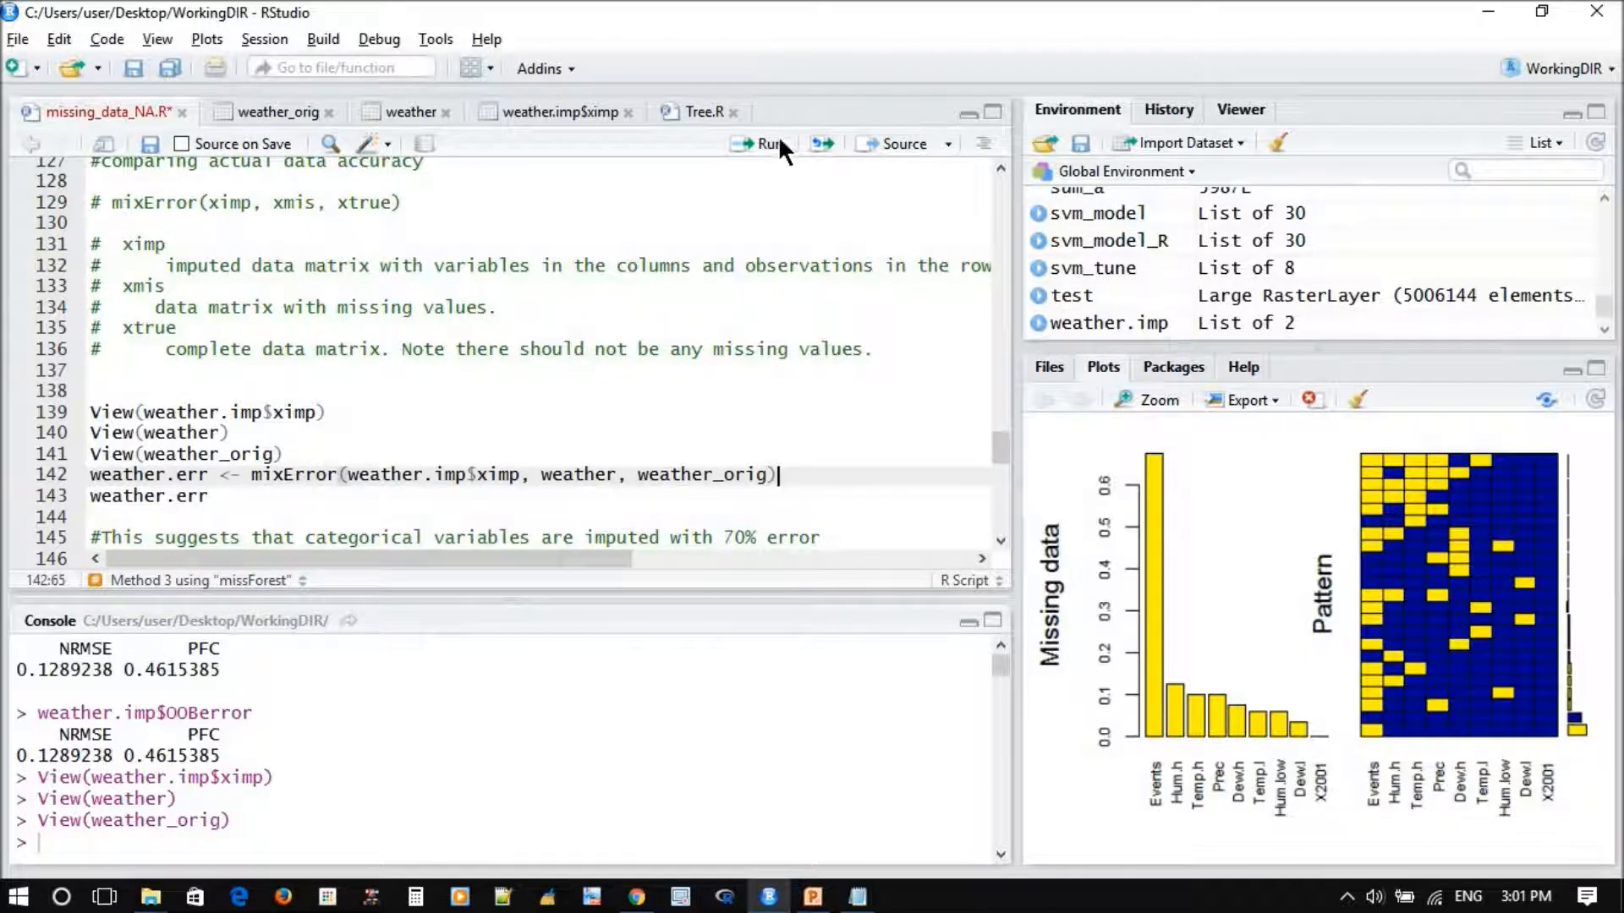
pyautogui.click(761, 144)
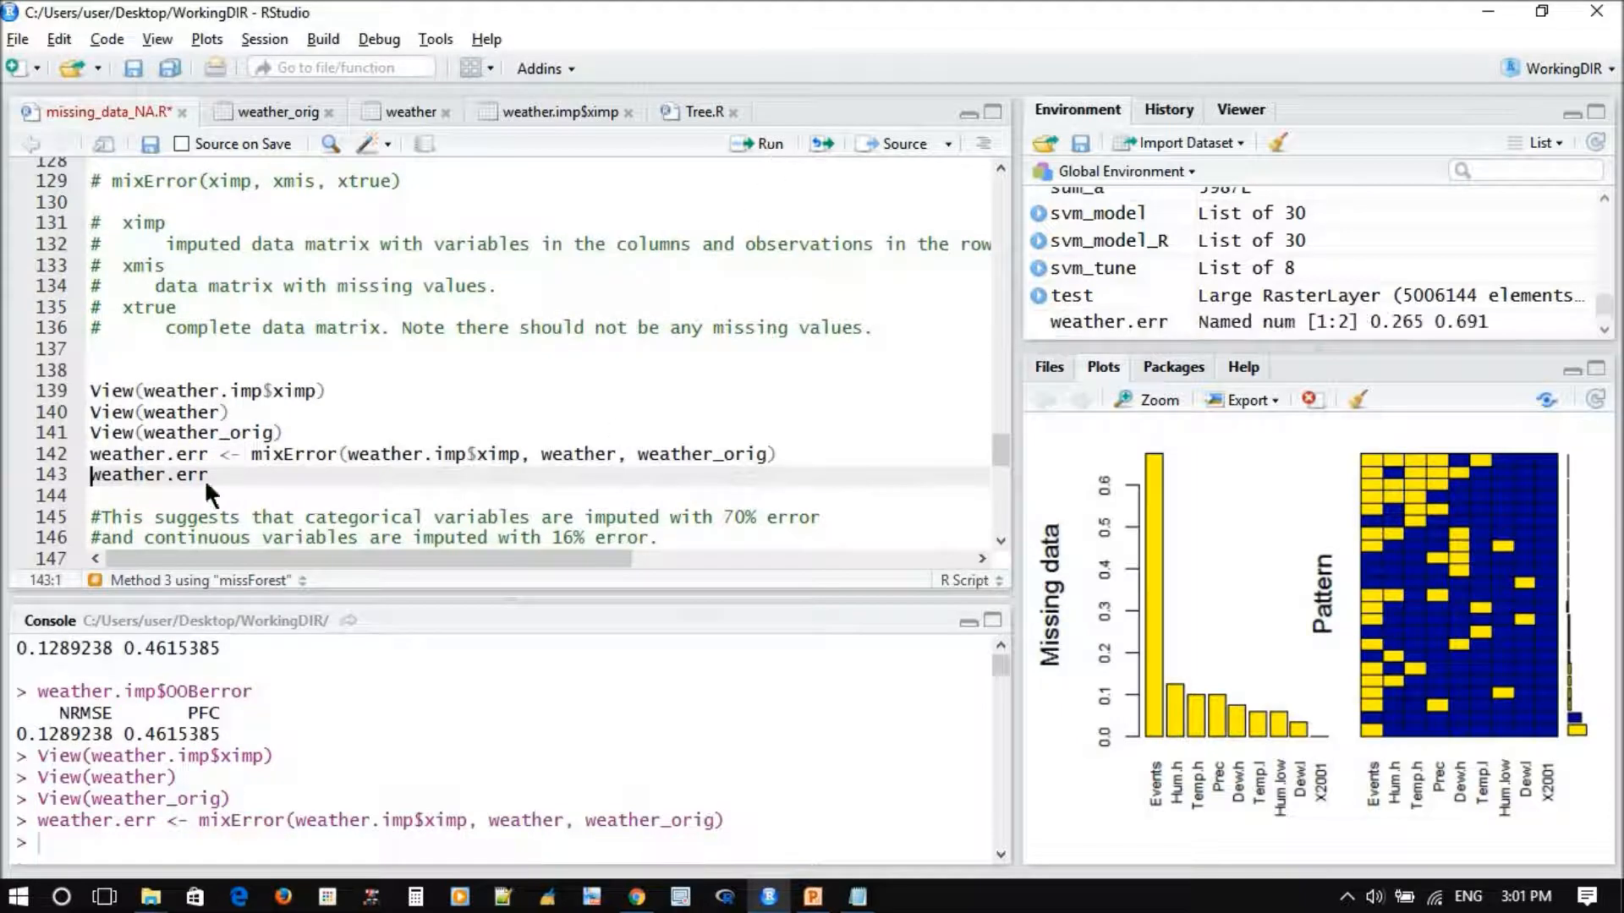
pyautogui.moveTo(731, 149)
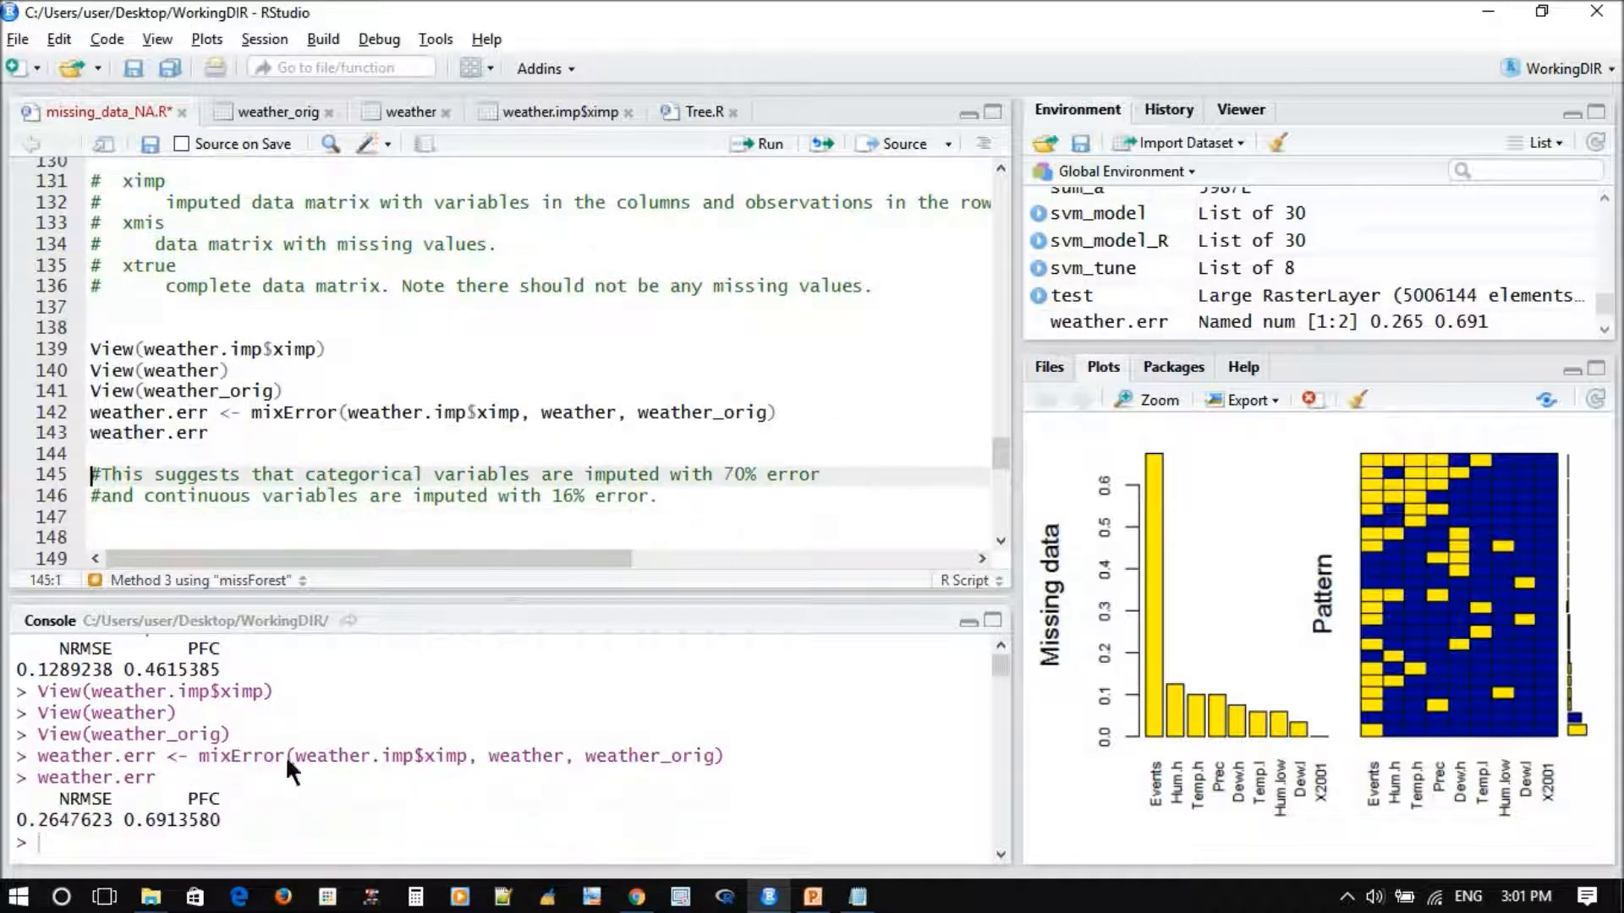
pyautogui.moveTo(101, 829)
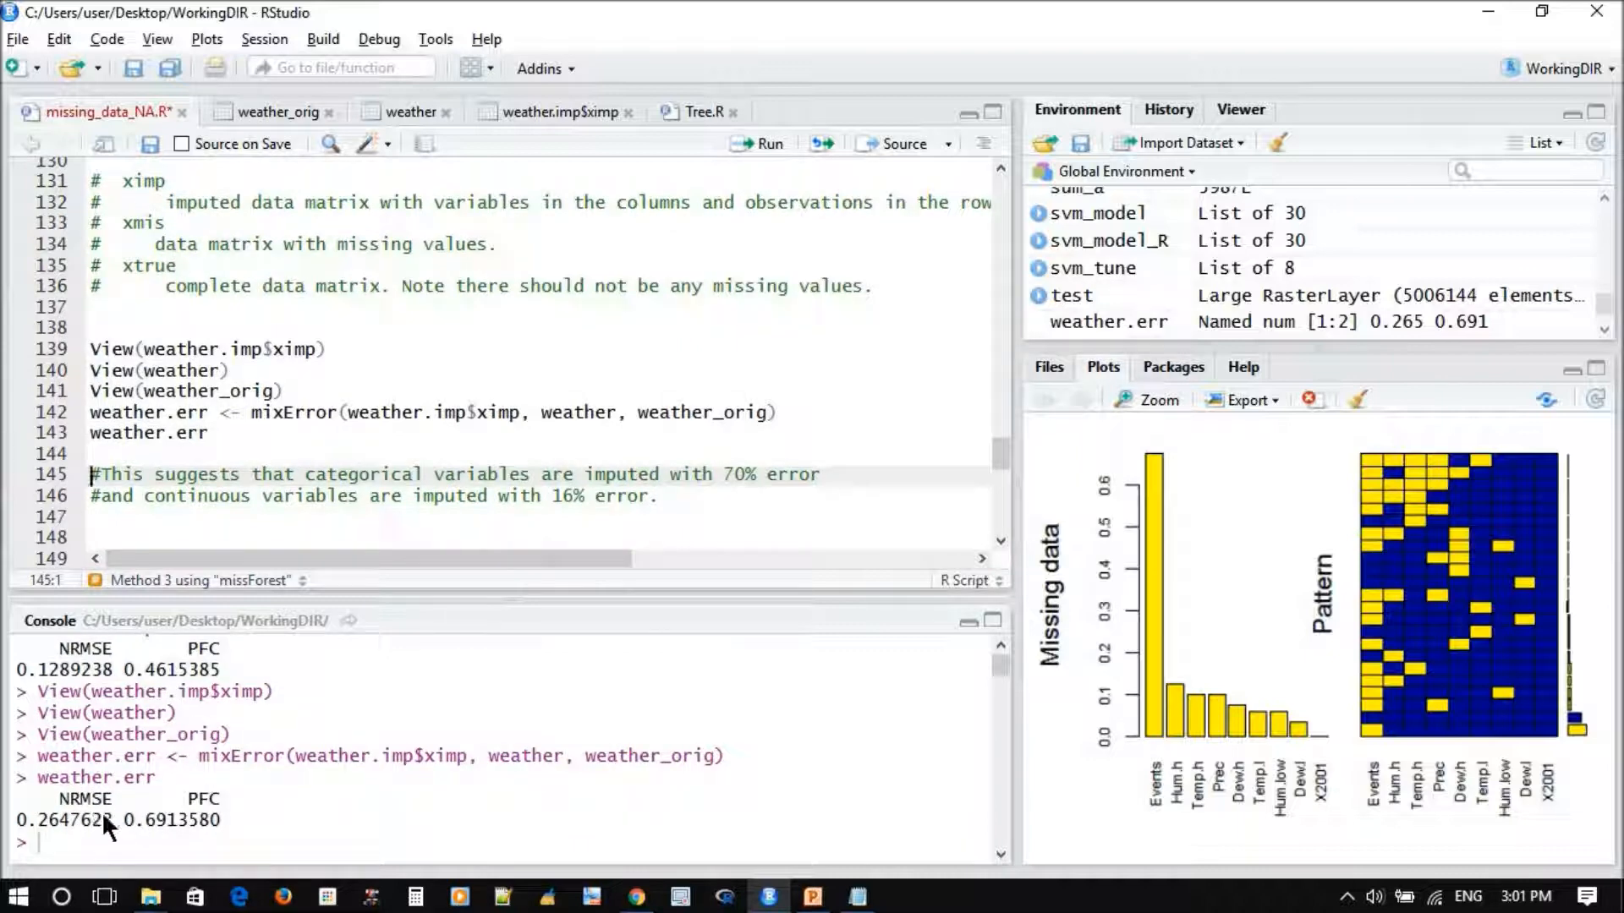
pyautogui.moveTo(206, 837)
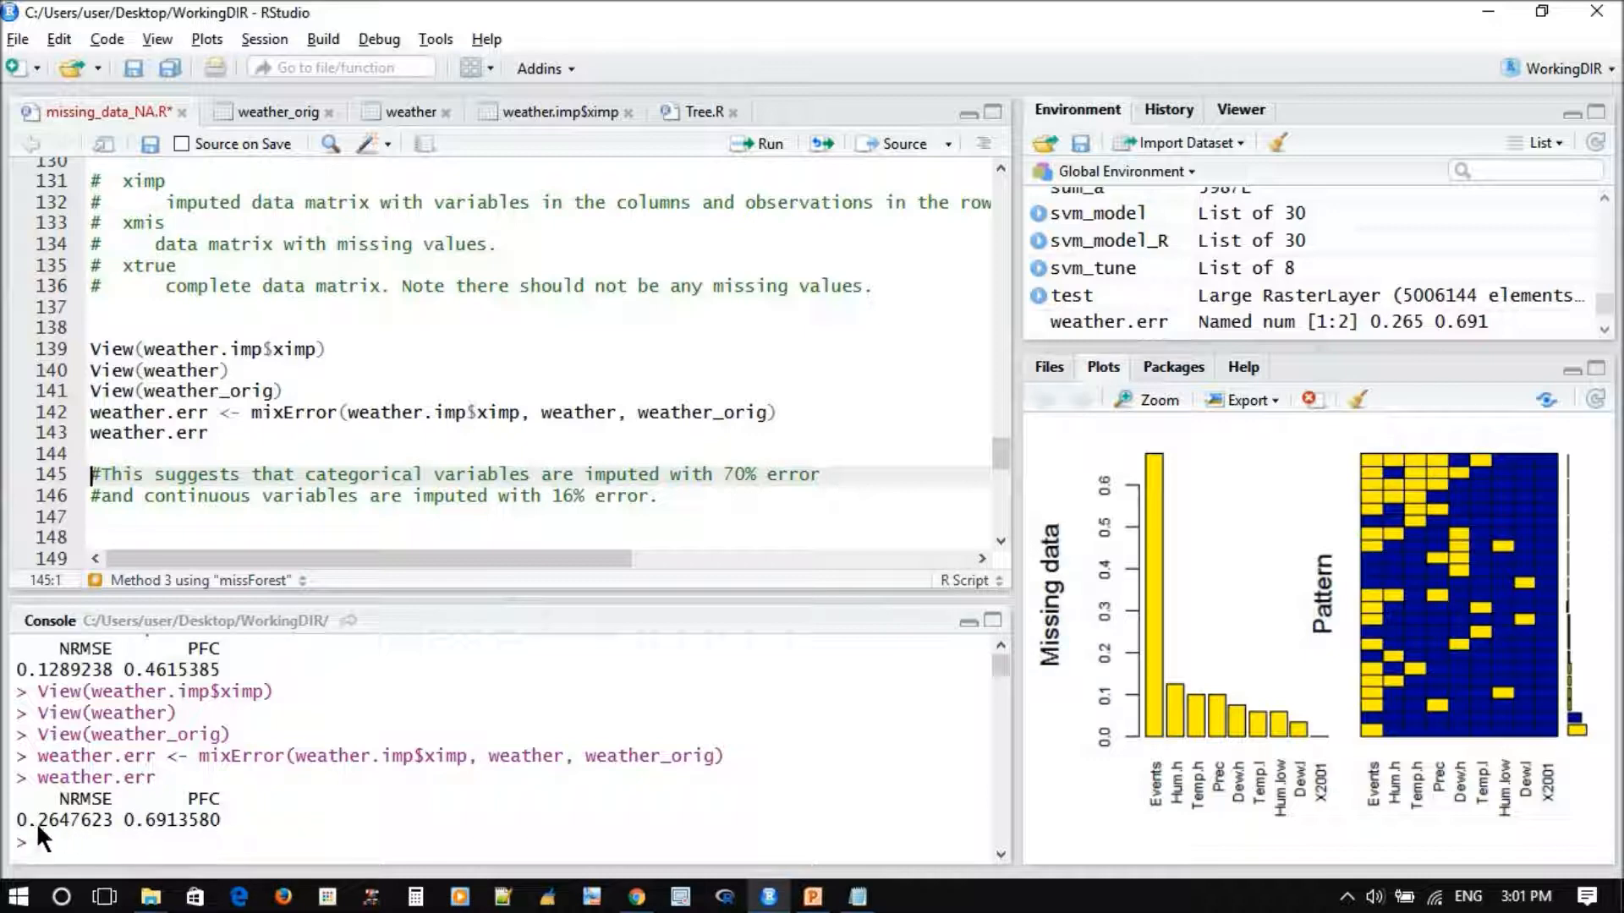
pyautogui.moveTo(57, 865)
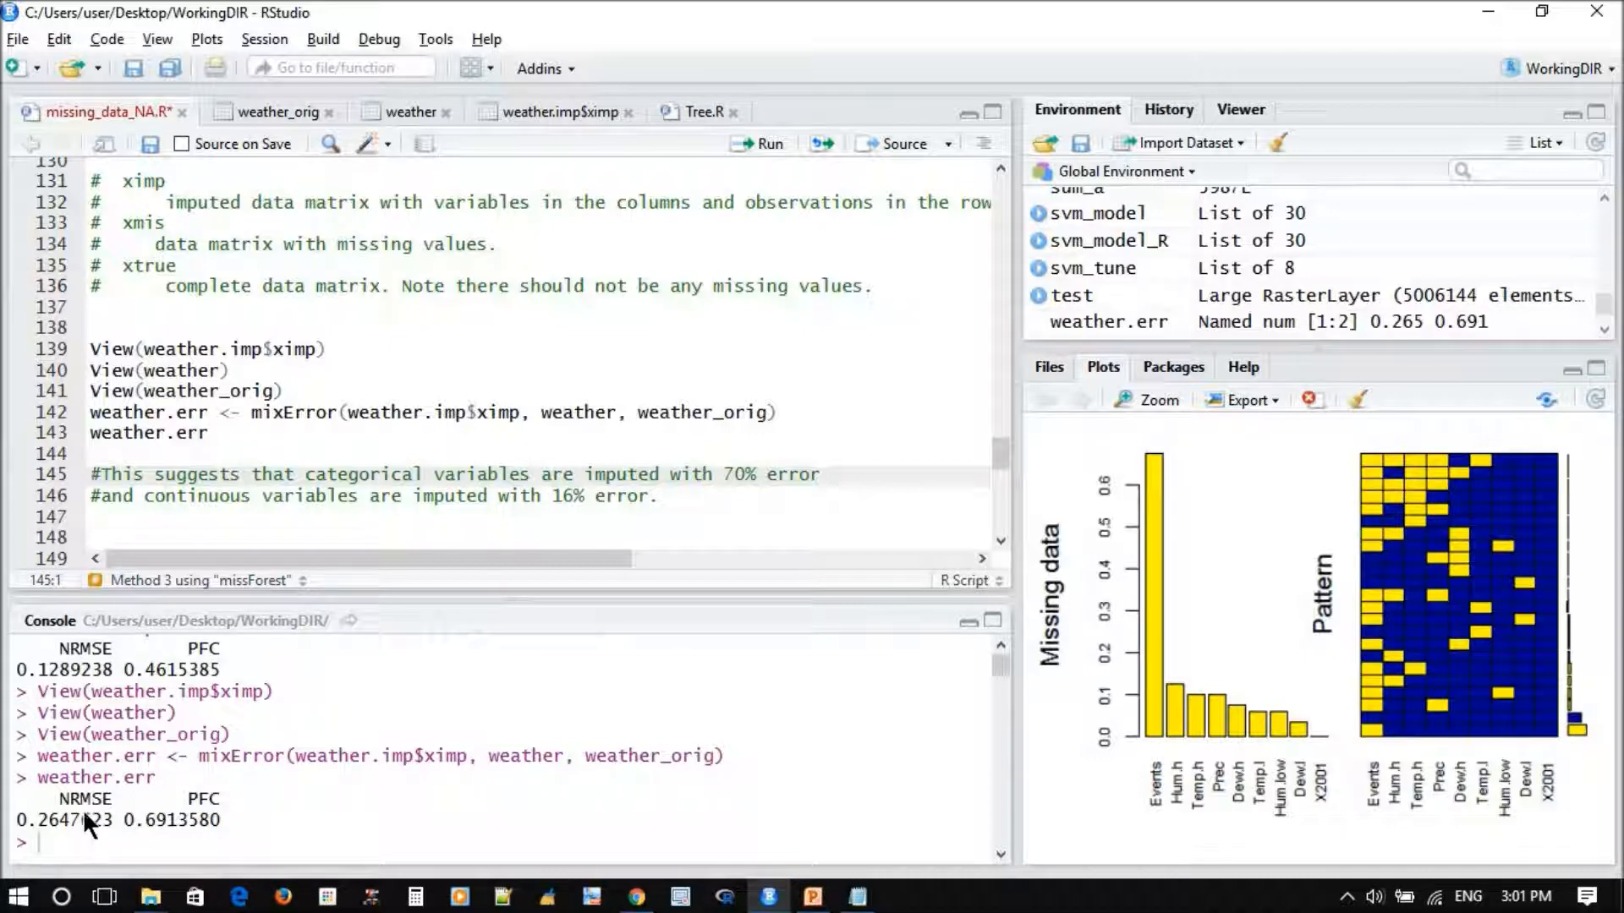
pyautogui.moveTo(101, 829)
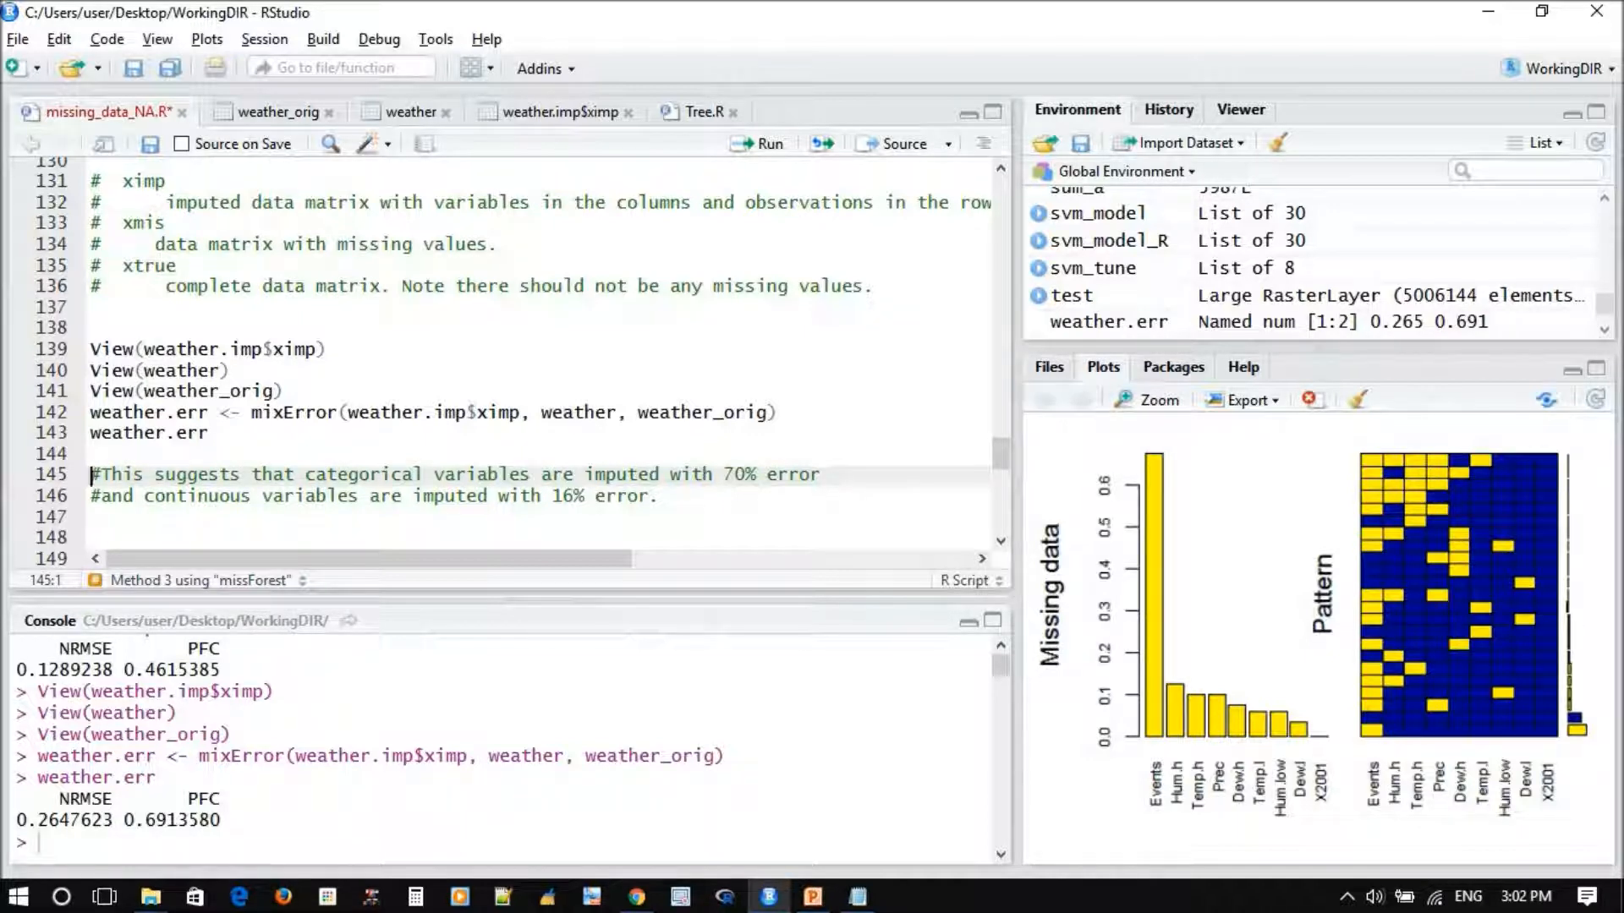
pyautogui.moveTo(102, 833)
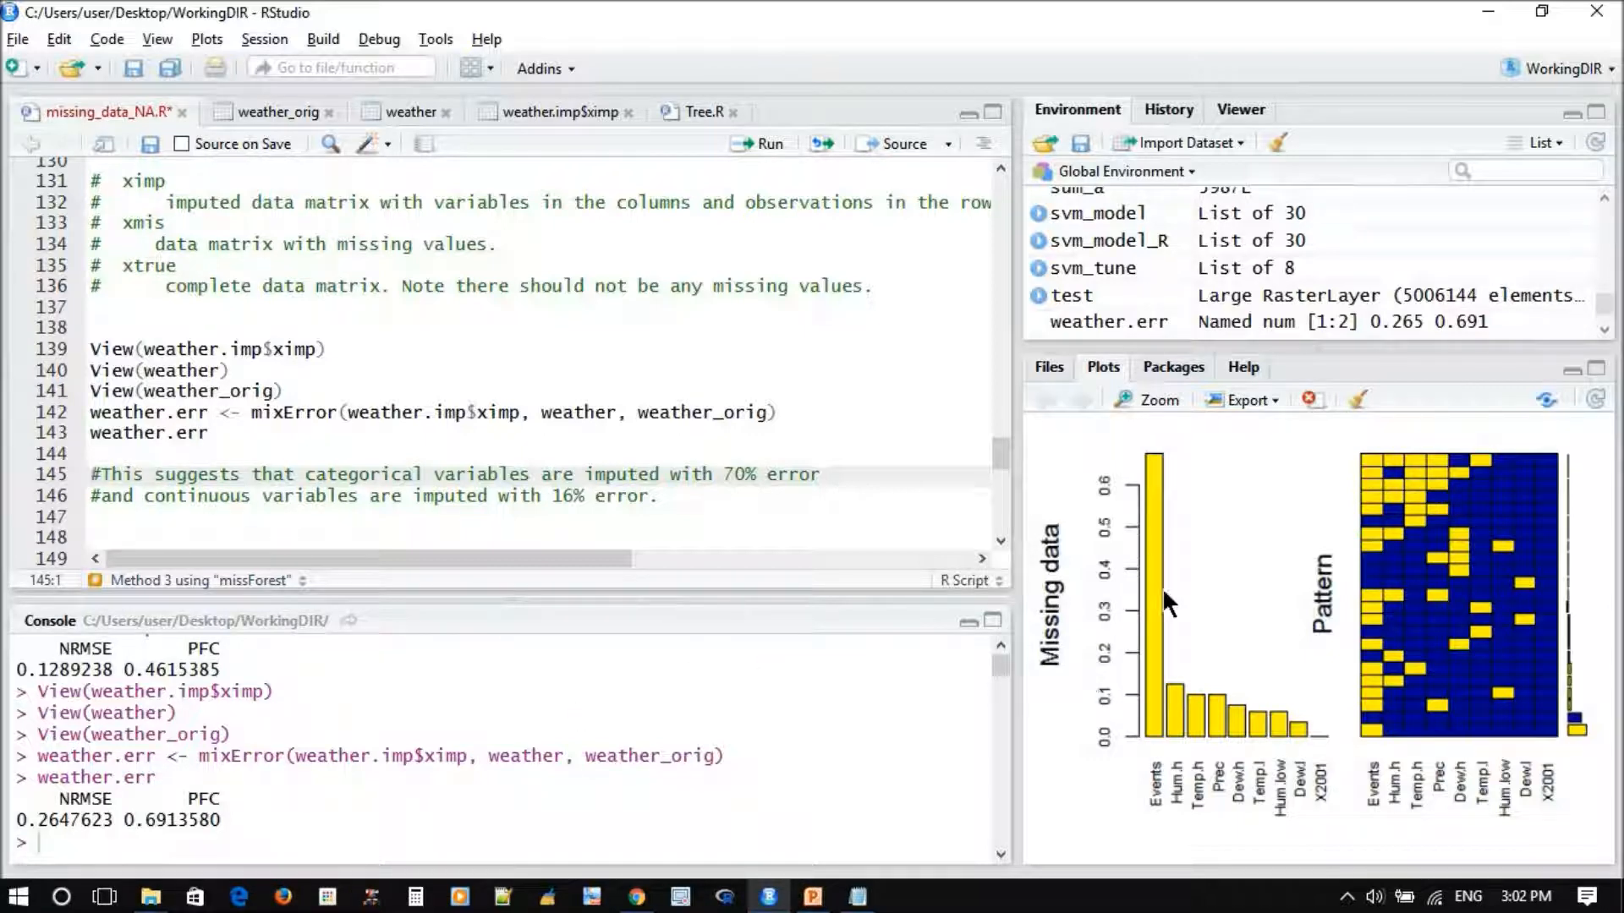
pyautogui.moveTo(279, 688)
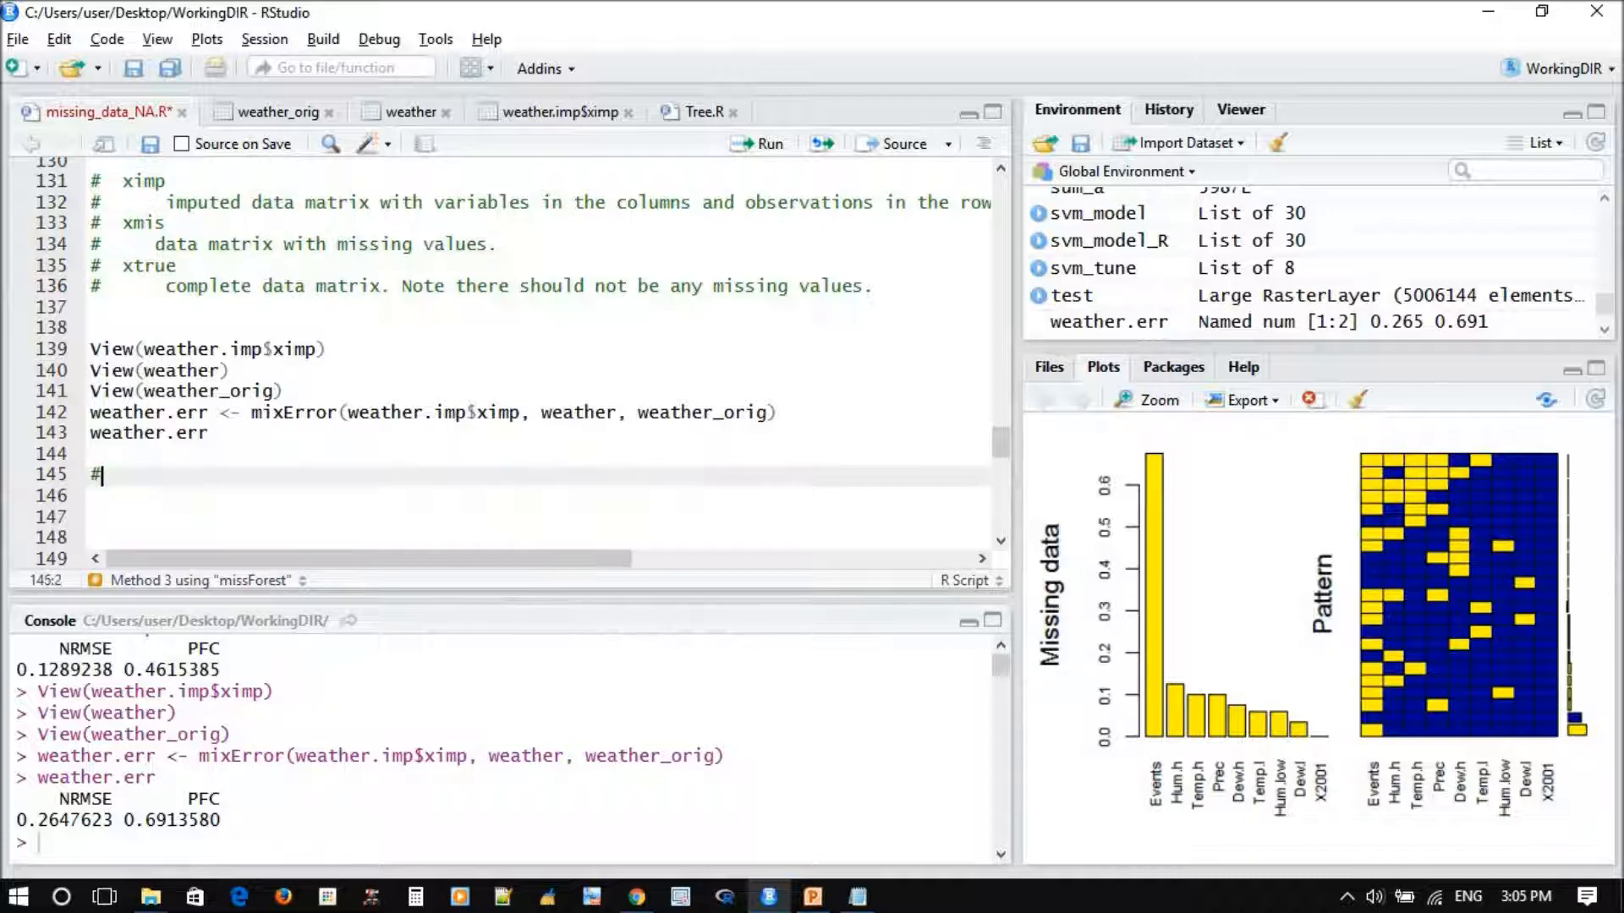
# Add the comment '#to save the output' and begin a write.csv call
pyautogui.write('to save the')
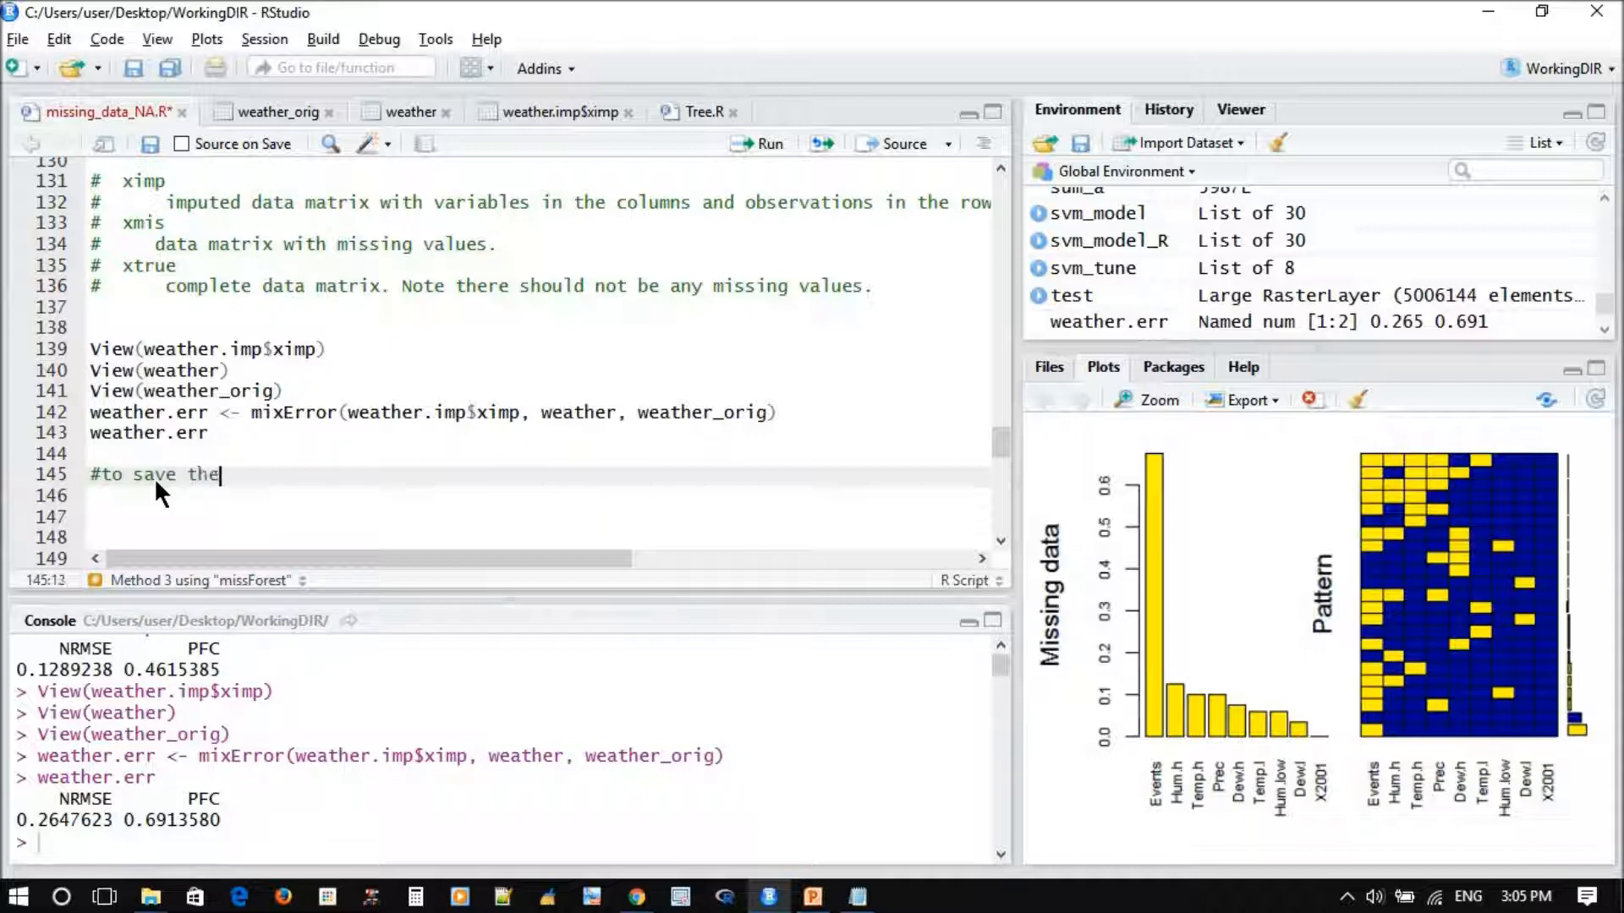
pyautogui.write('ou')
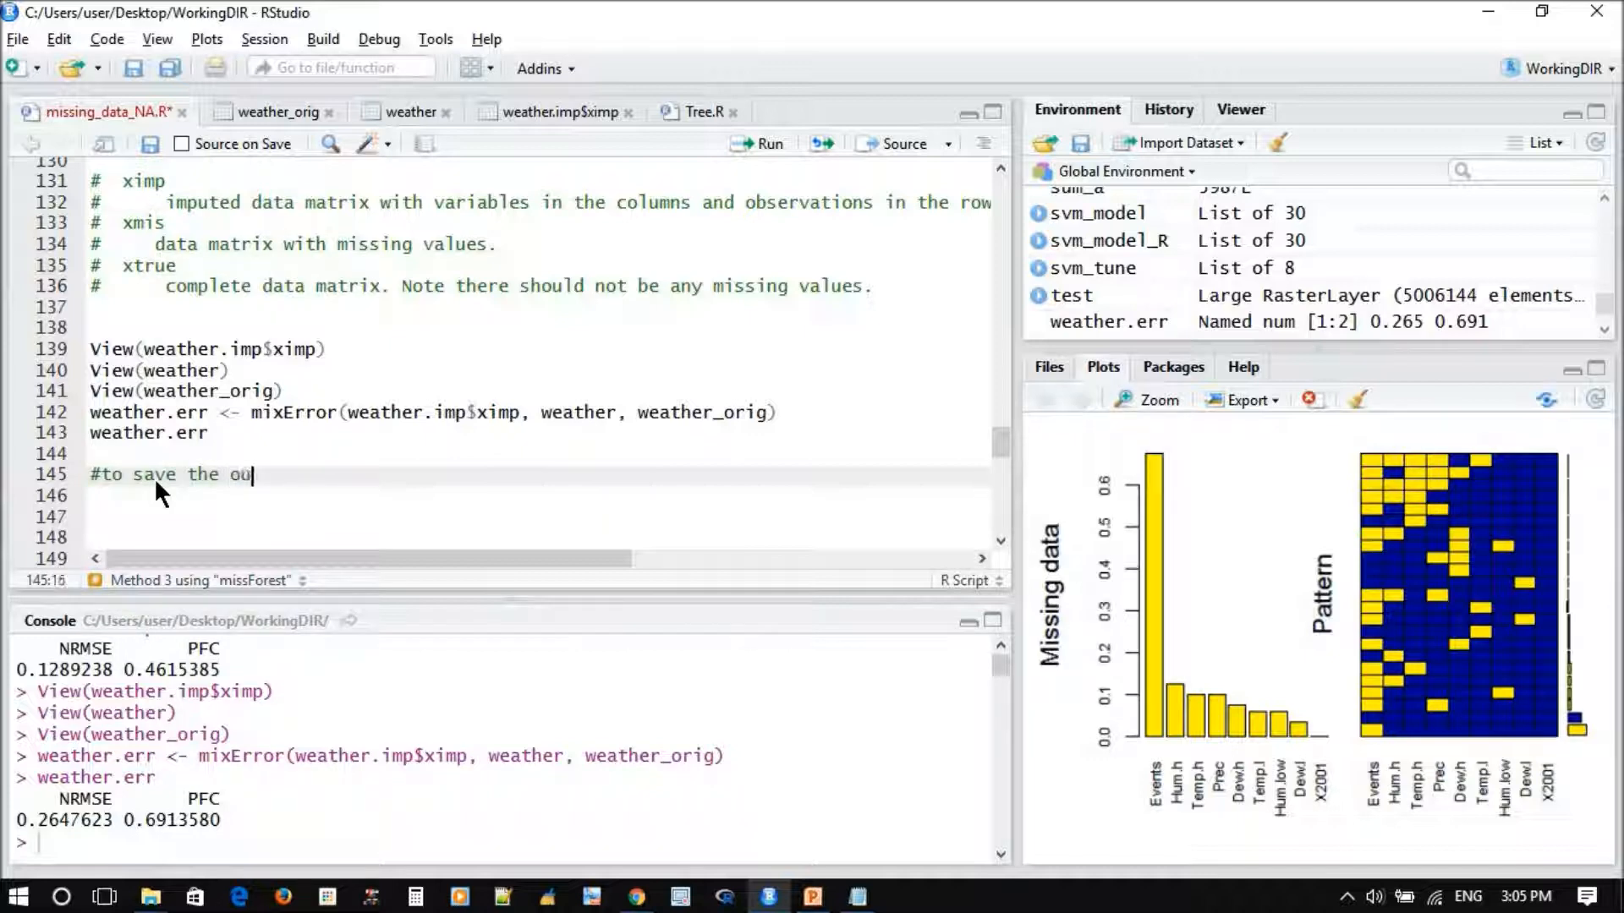
pyautogui.write('tput')
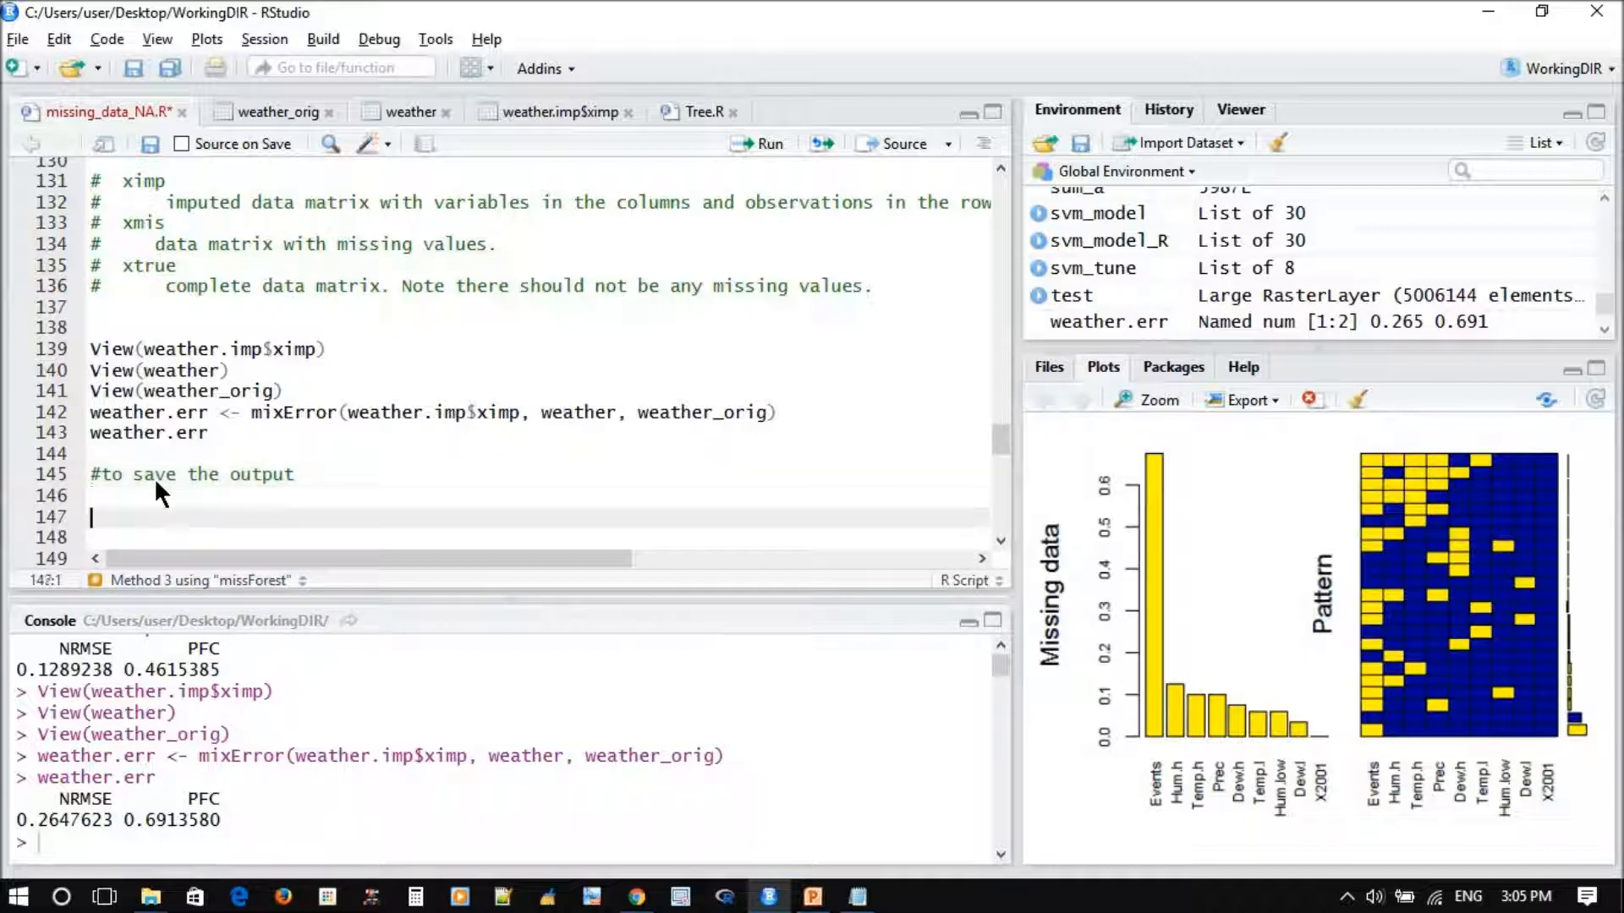
pyautogui.write('write.csv(')
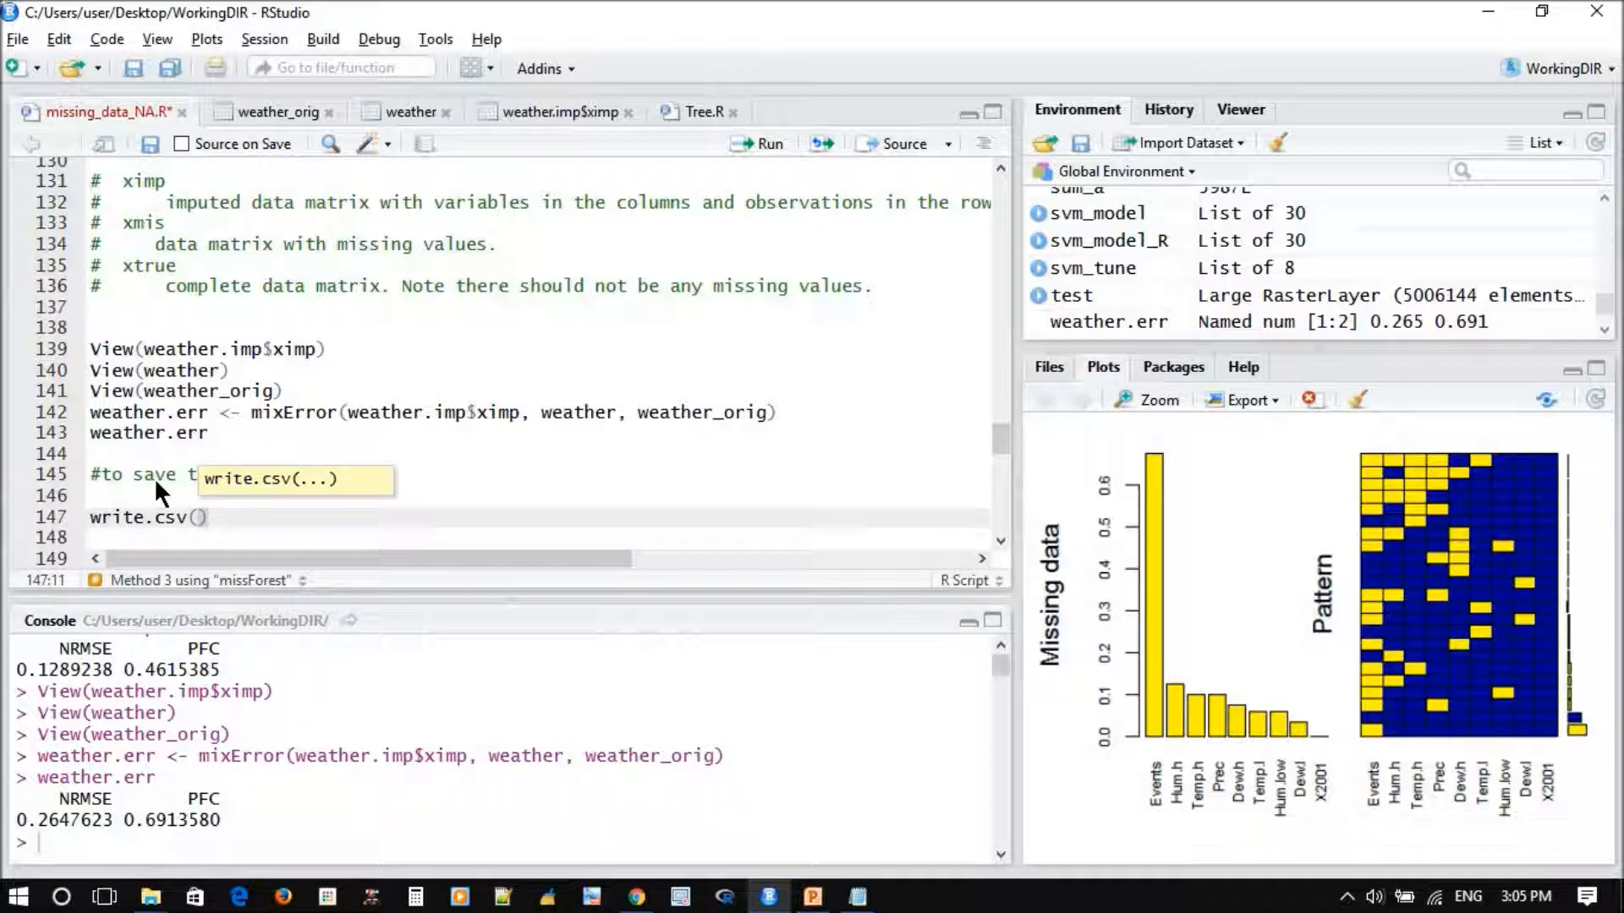
# Complete write.csv(weather.imp$ximp, "missforest.csv") using autocomplete for weather.imp
pyautogui.write('weal')
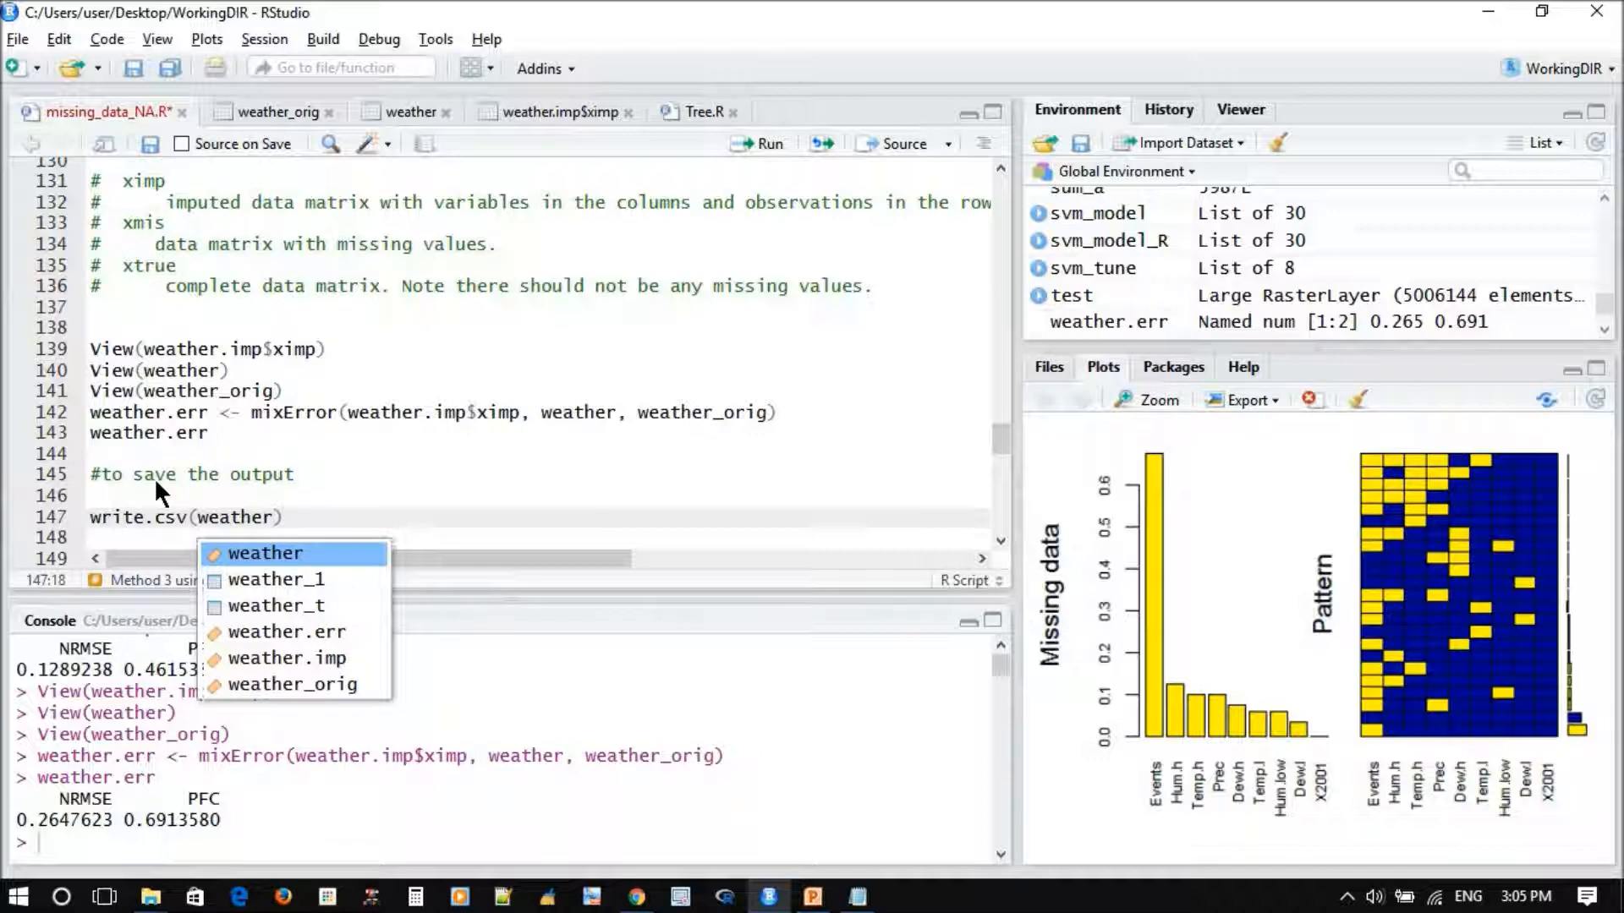
pyautogui.click(286, 658)
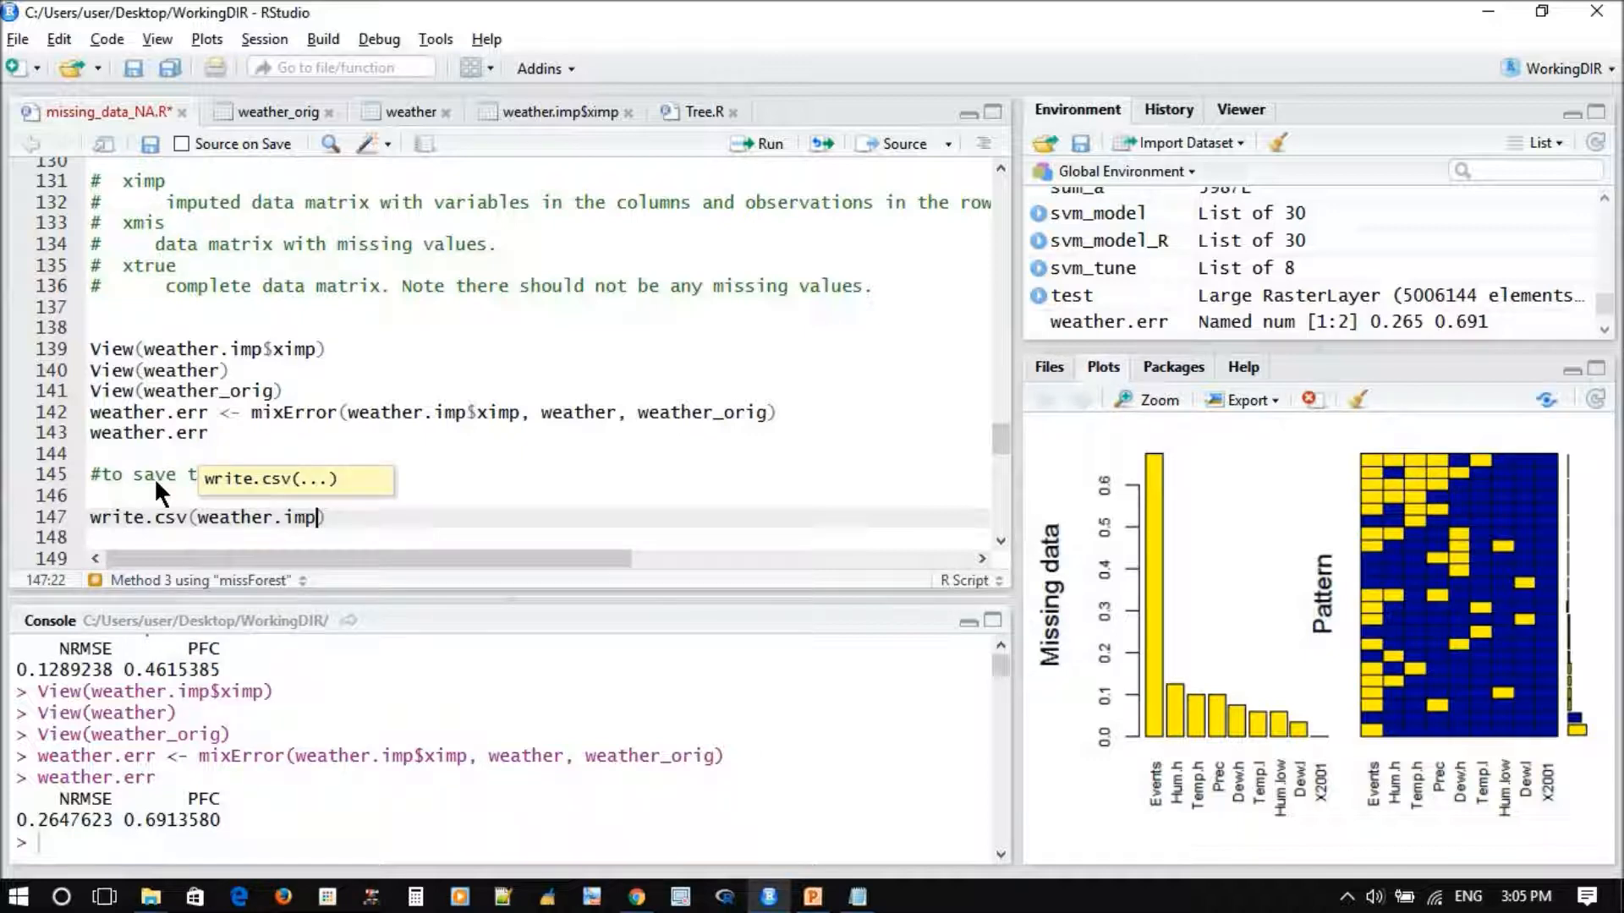
pyautogui.write('$ximp, "m')
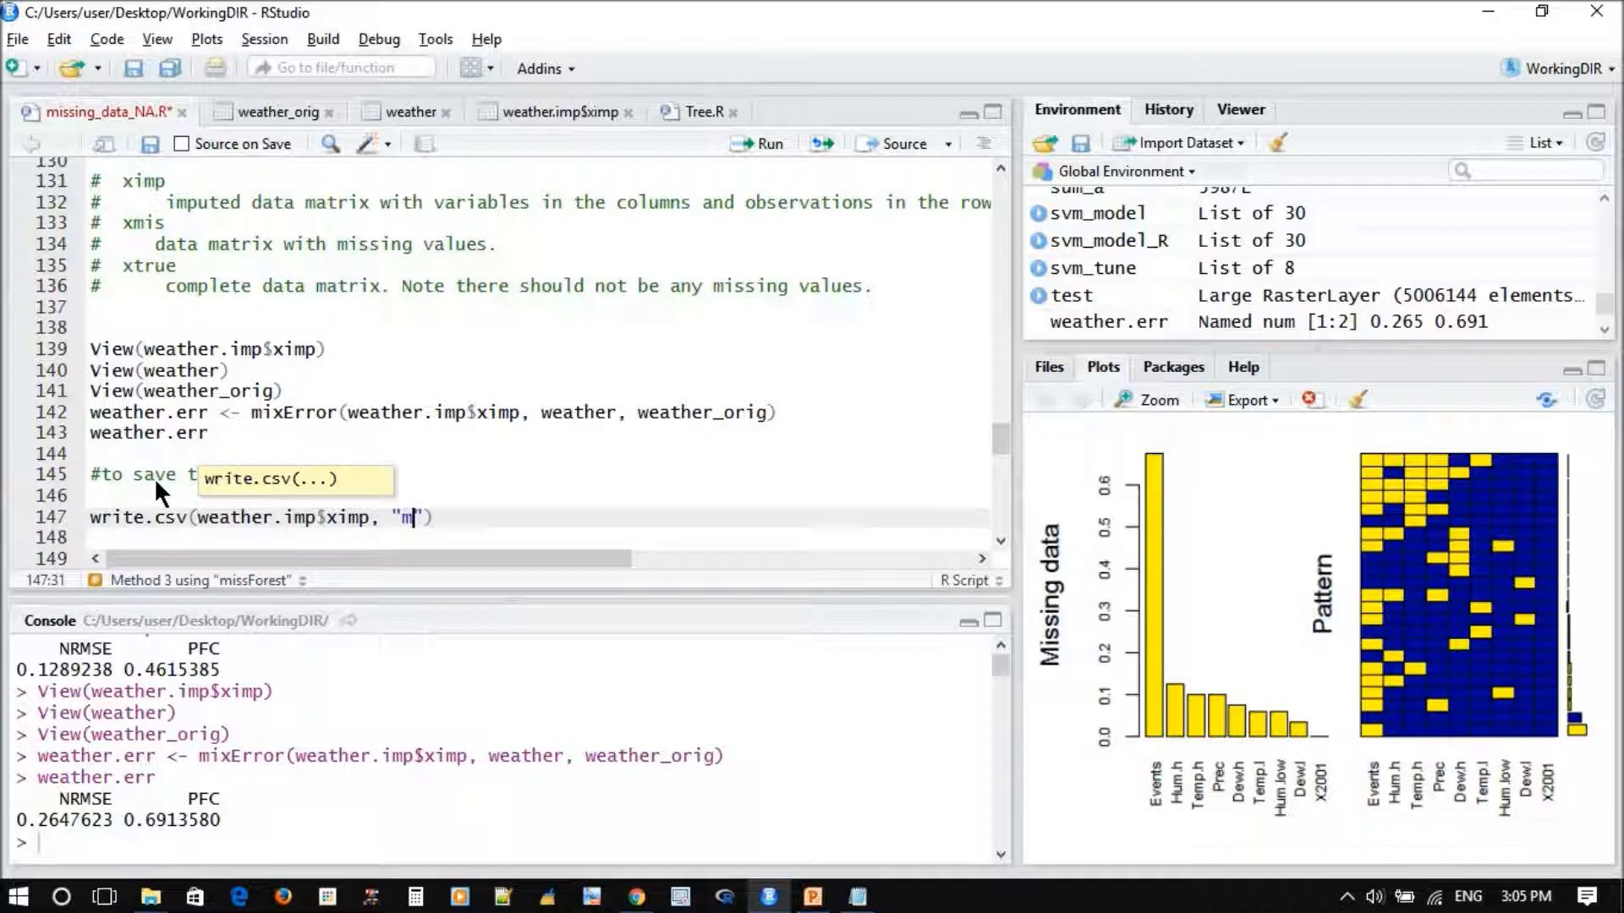
pyautogui.write('issfo')
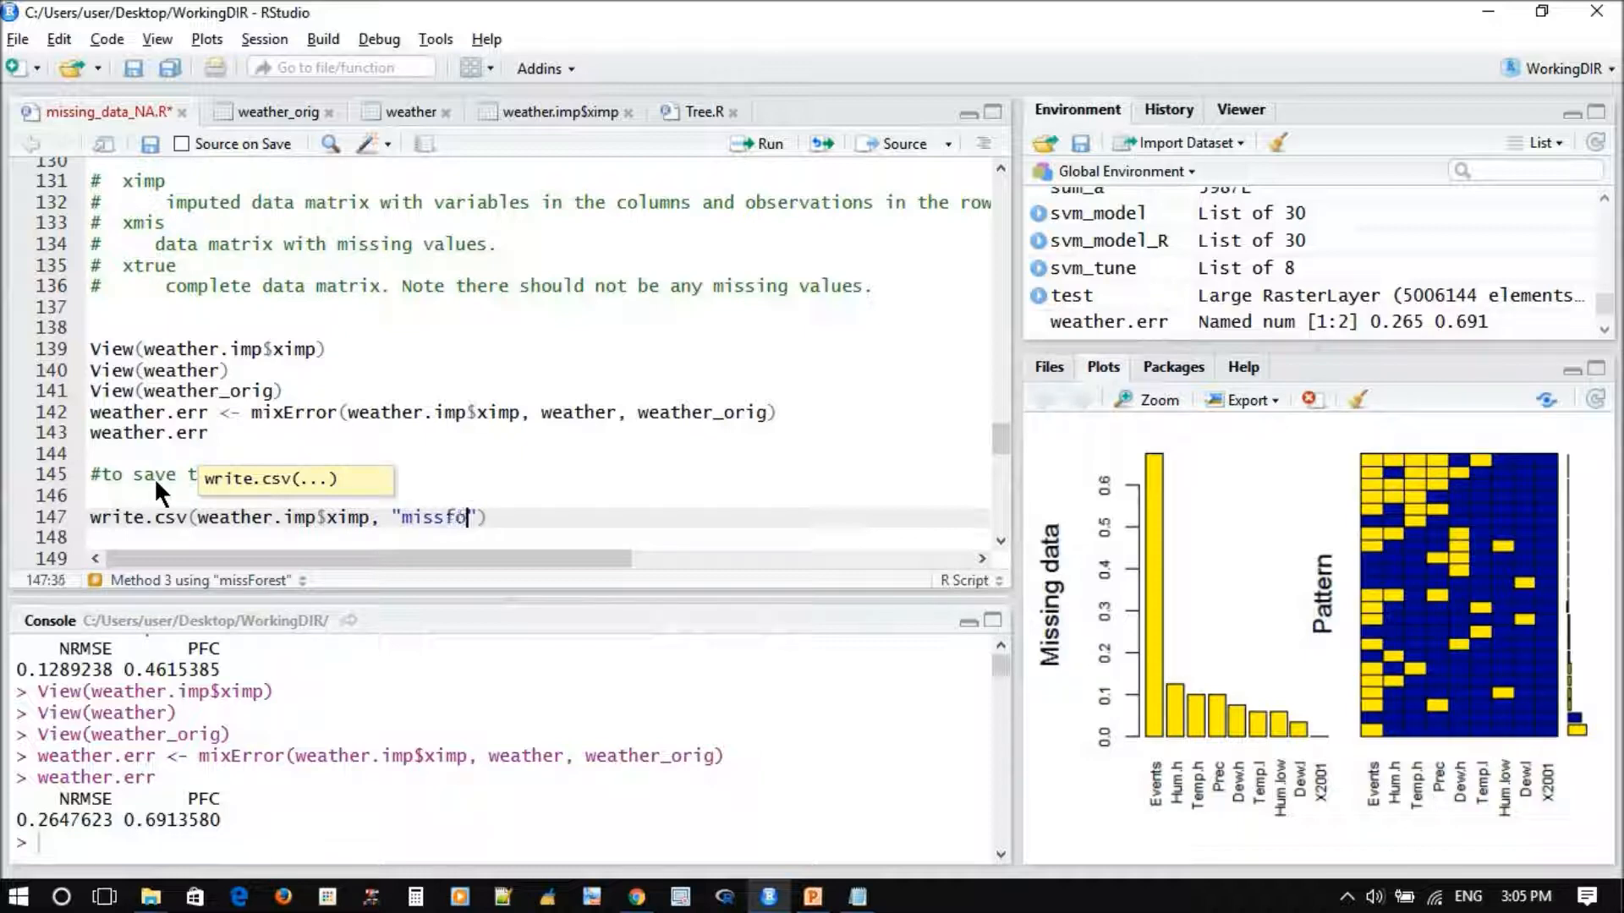
pyautogui.write('rest.')
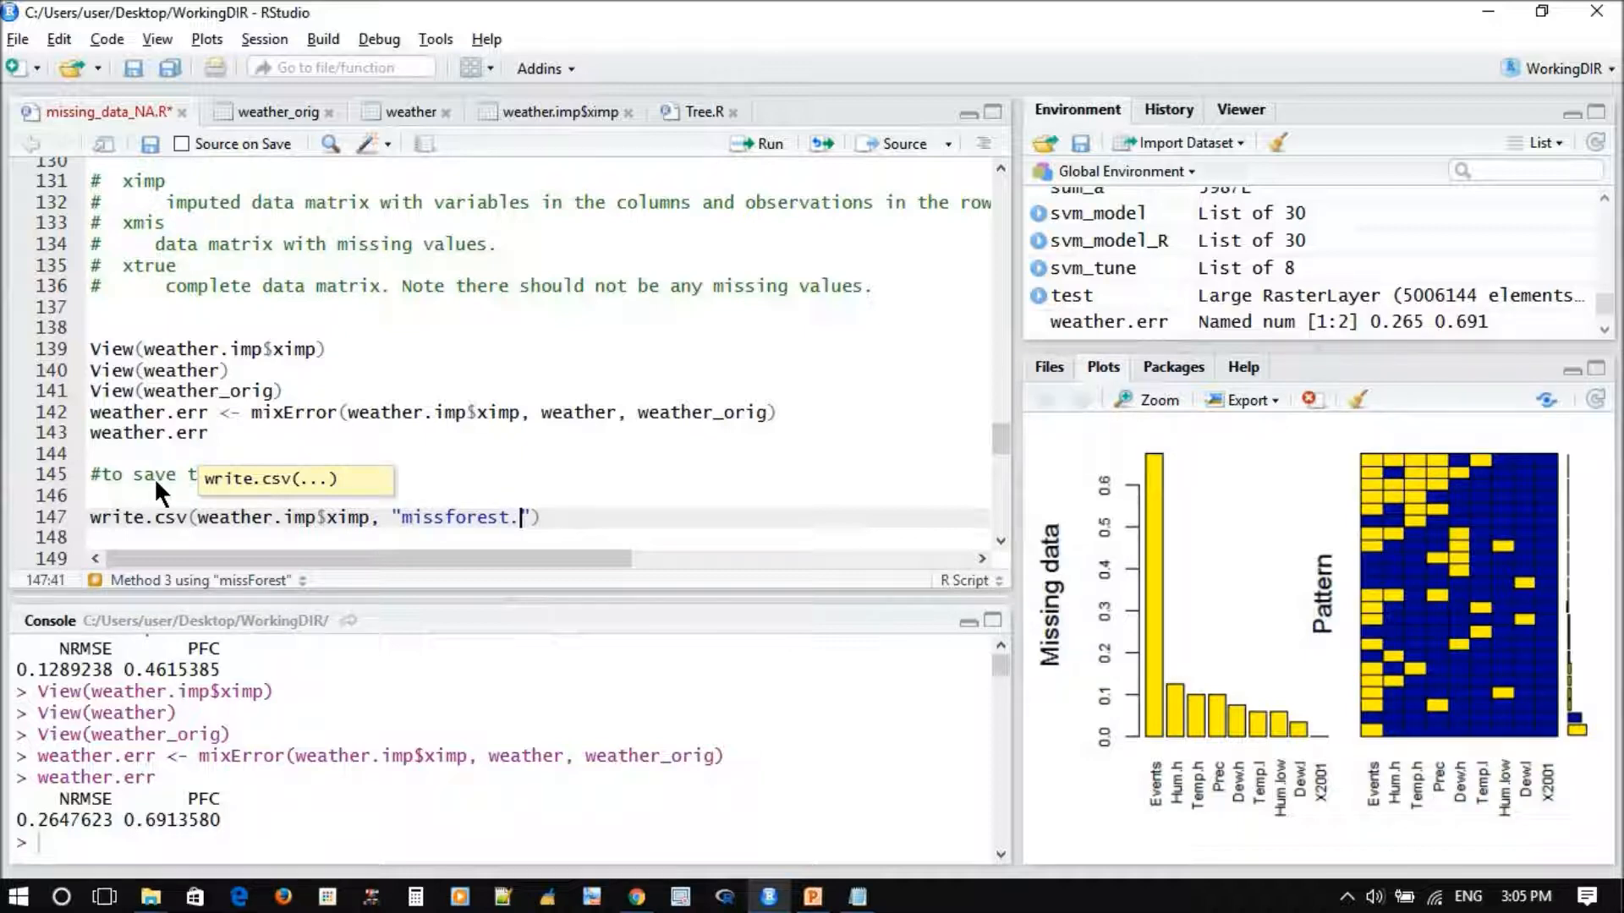
pyautogui.write('csv')
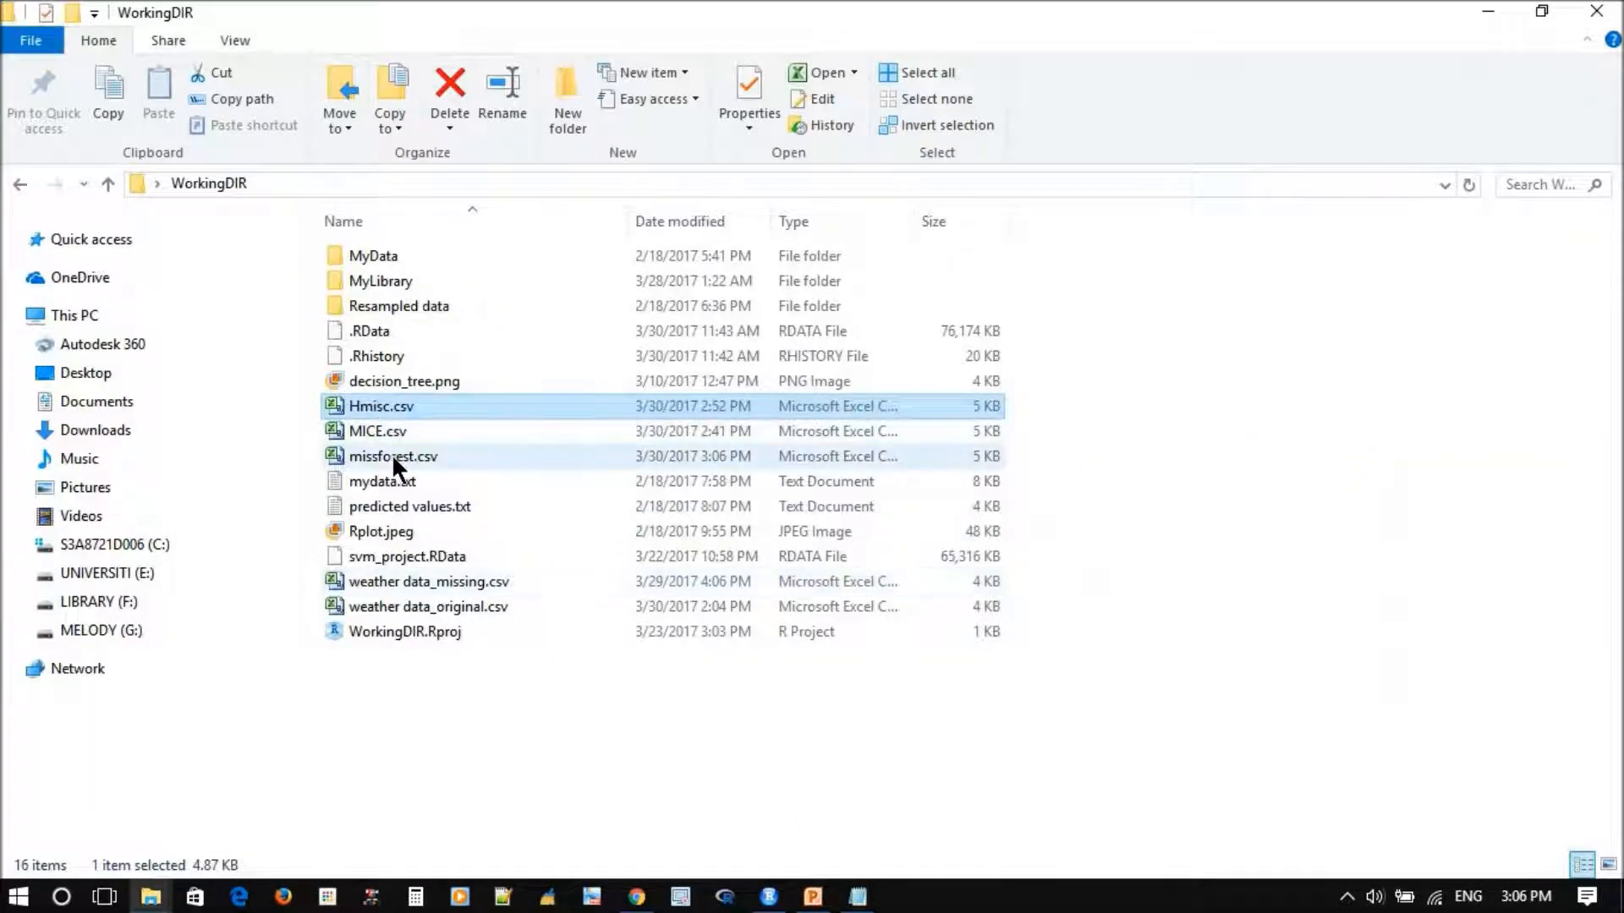
# Open missforest.csv from WorkingDIR in Excel to check the imputed table, then return to RStudio
pyautogui.doubleClick(392, 457)
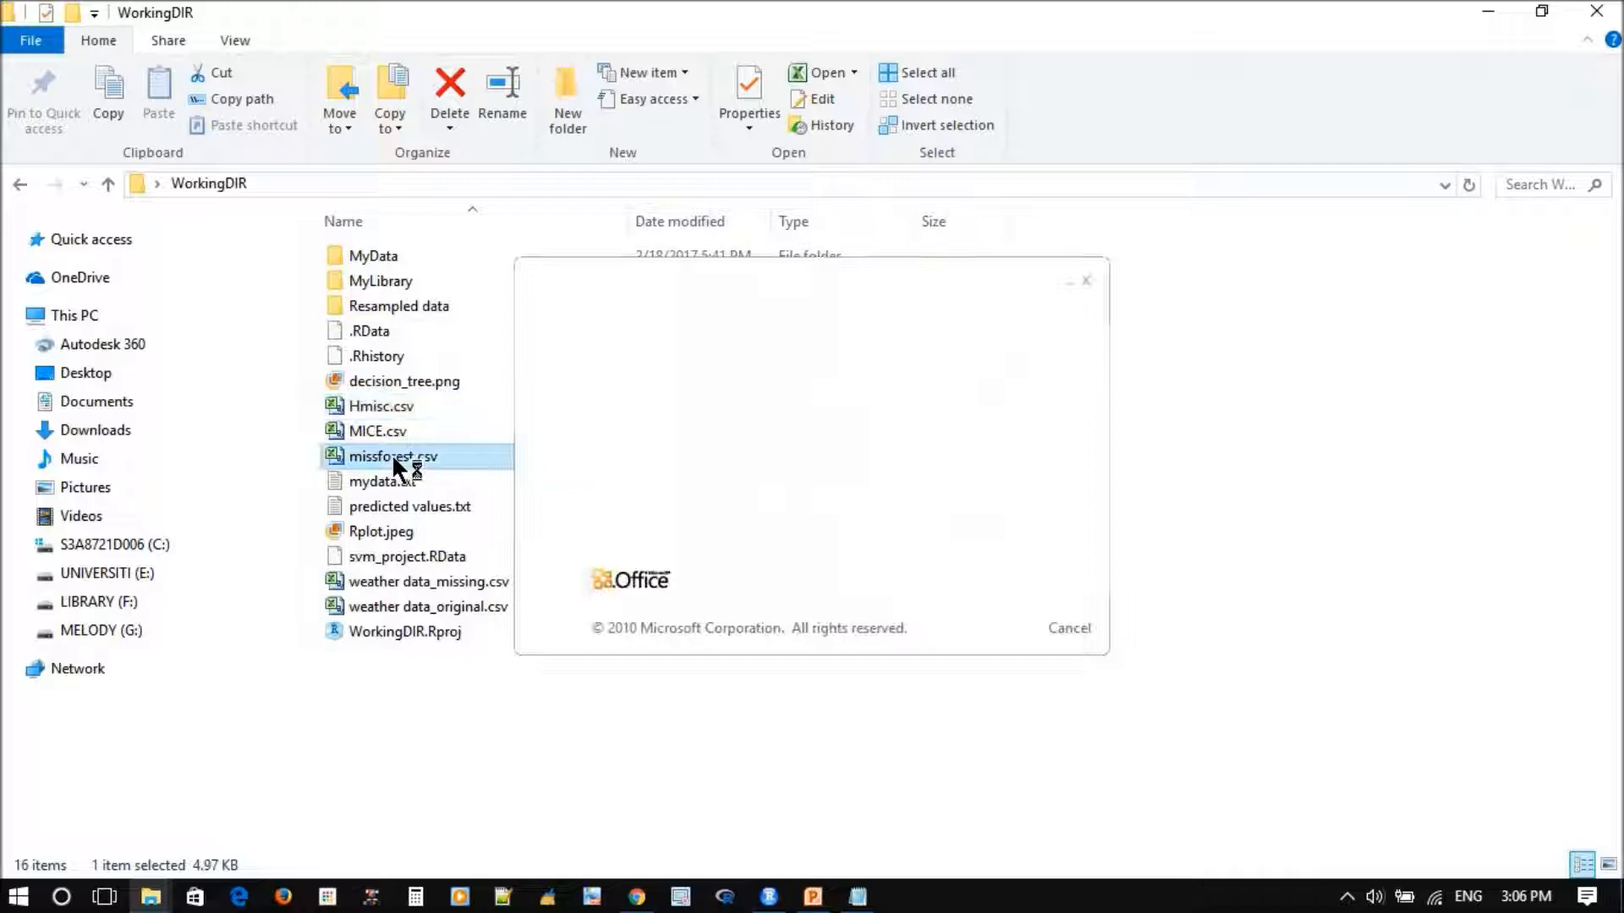
pyautogui.doubleClick(392, 457)
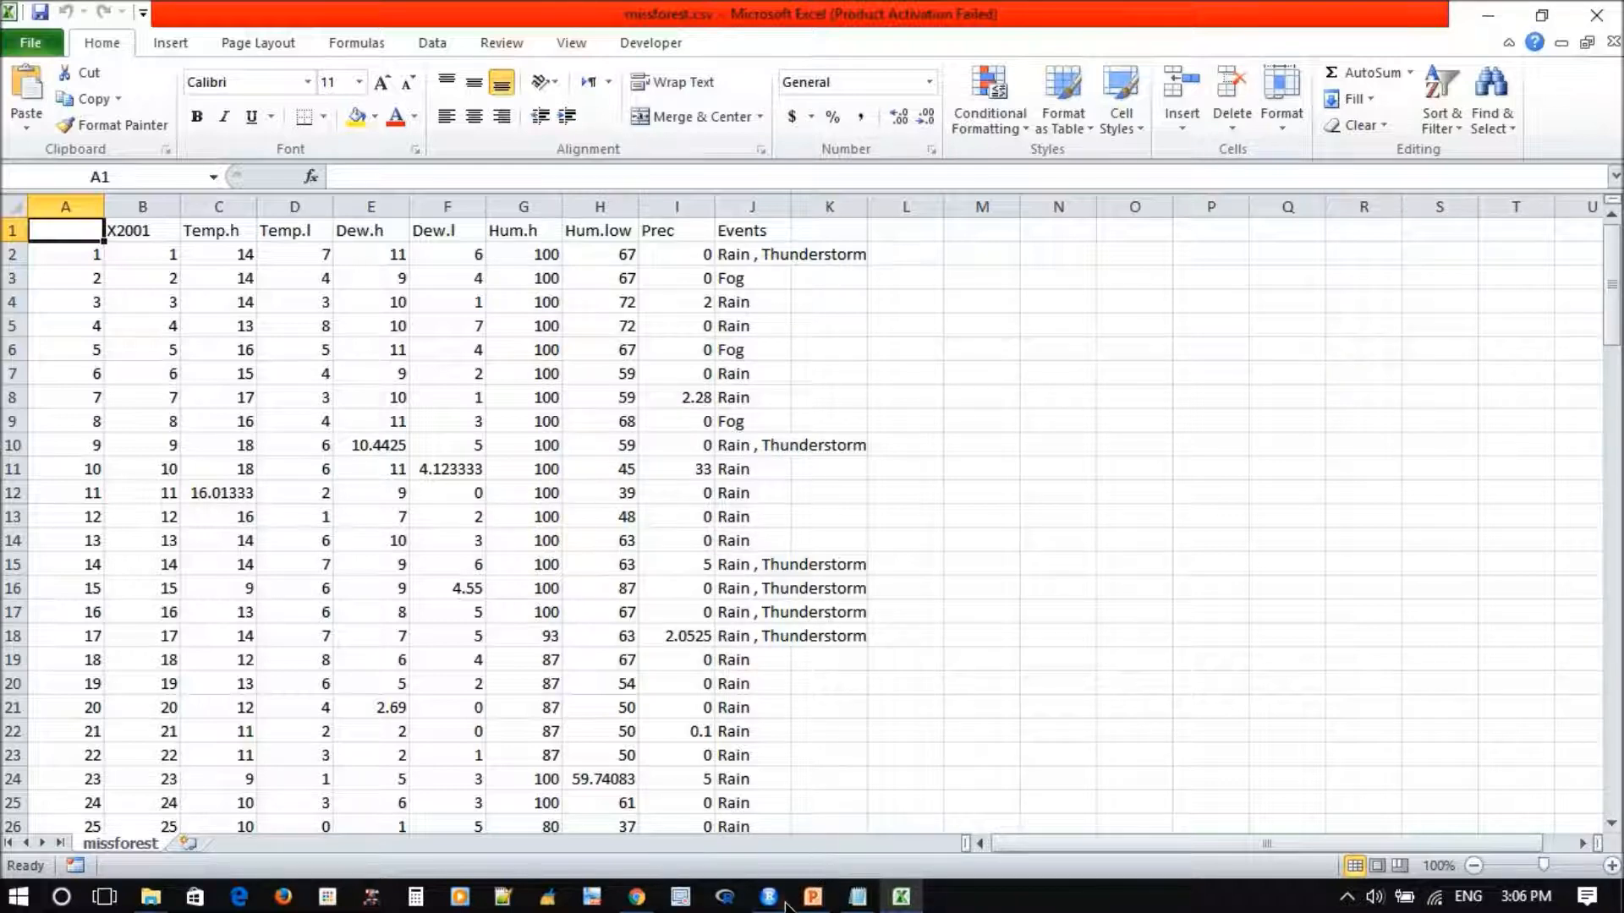
pyautogui.click(767, 898)
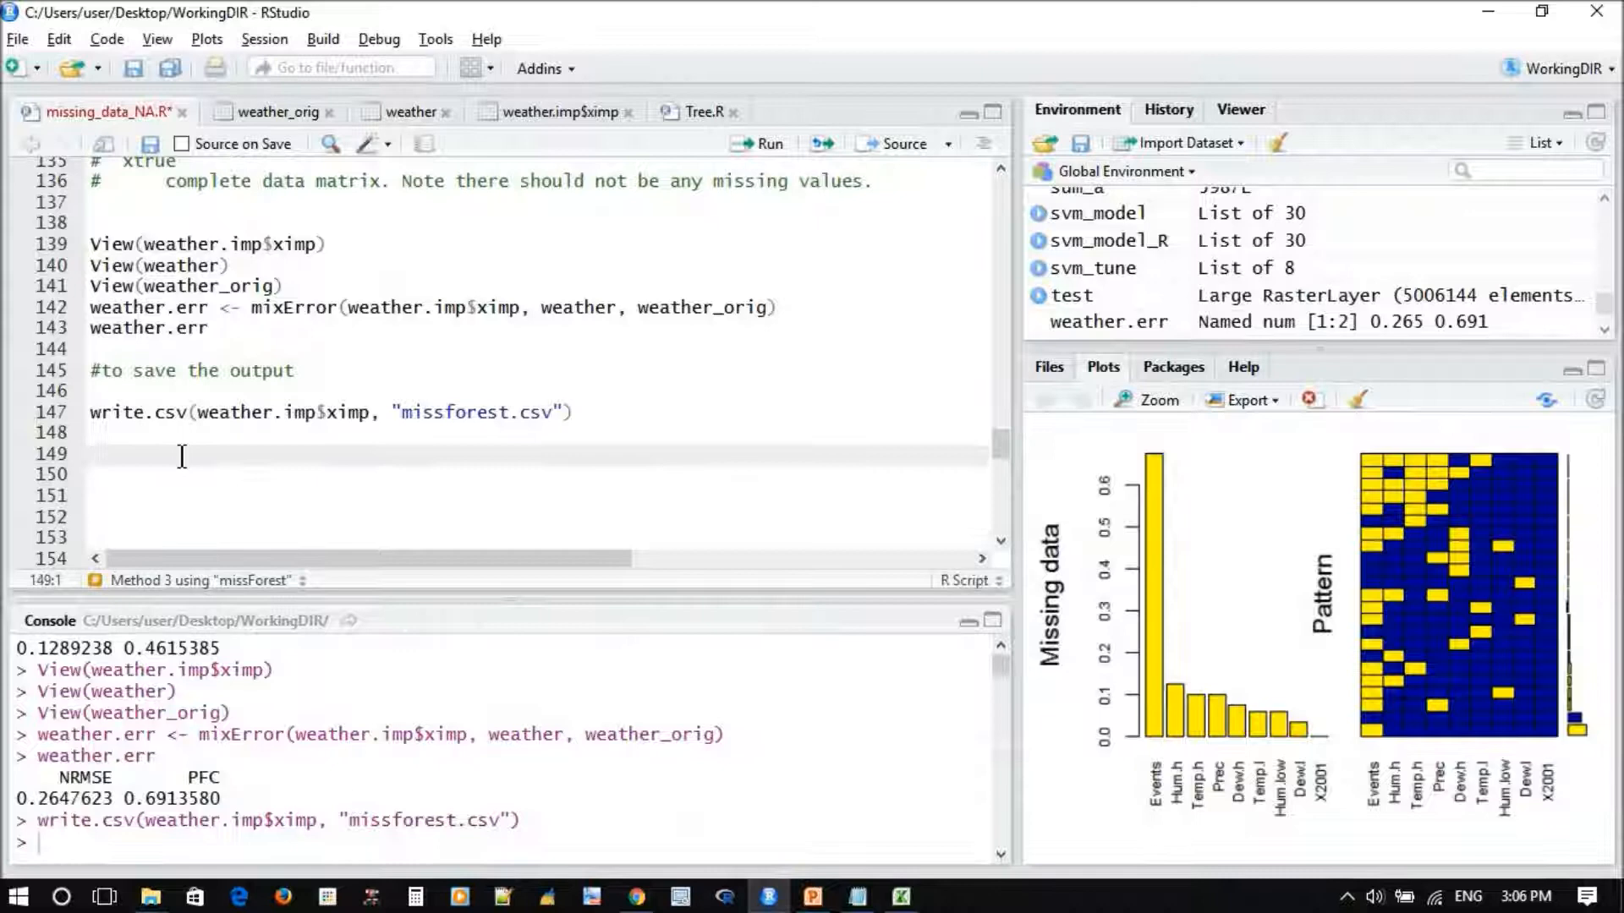